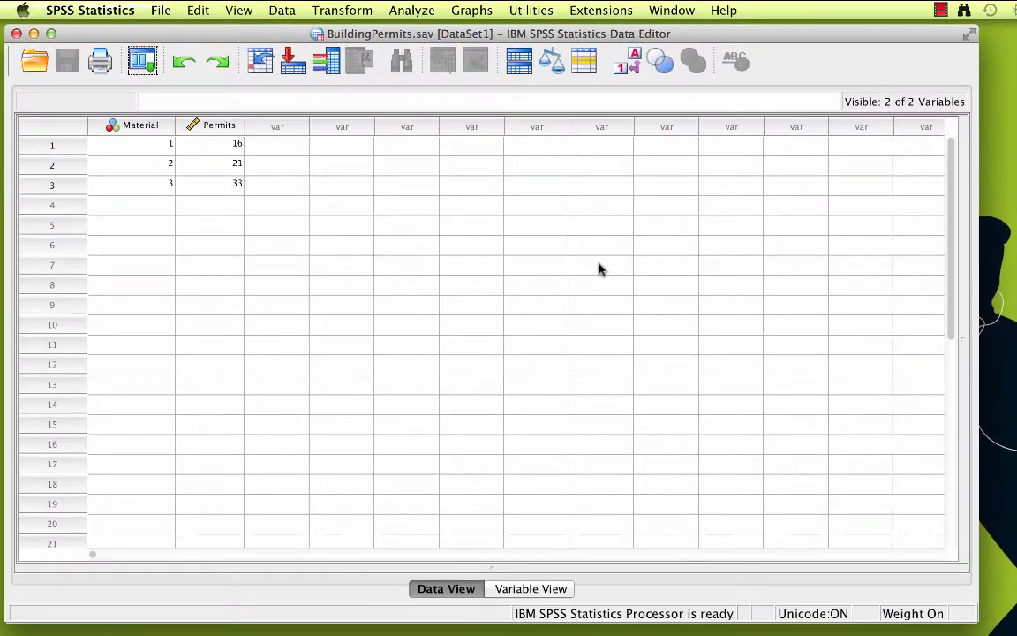
# - Review the Material and Permits definitions in Variable View with the Label column widened
pyautogui.click(530, 590)
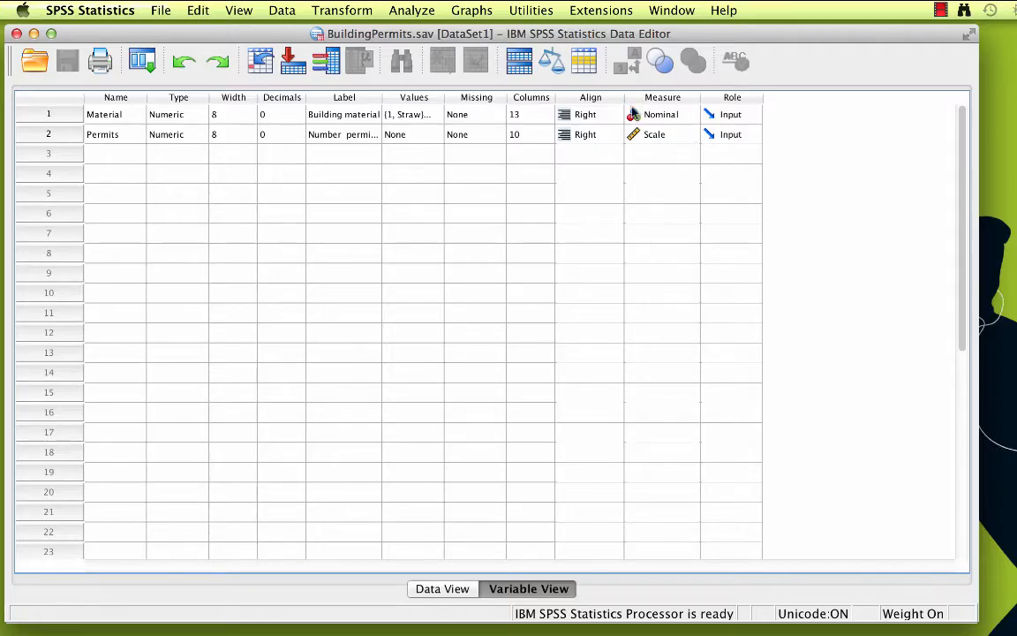
pyautogui.moveTo(667, 148)
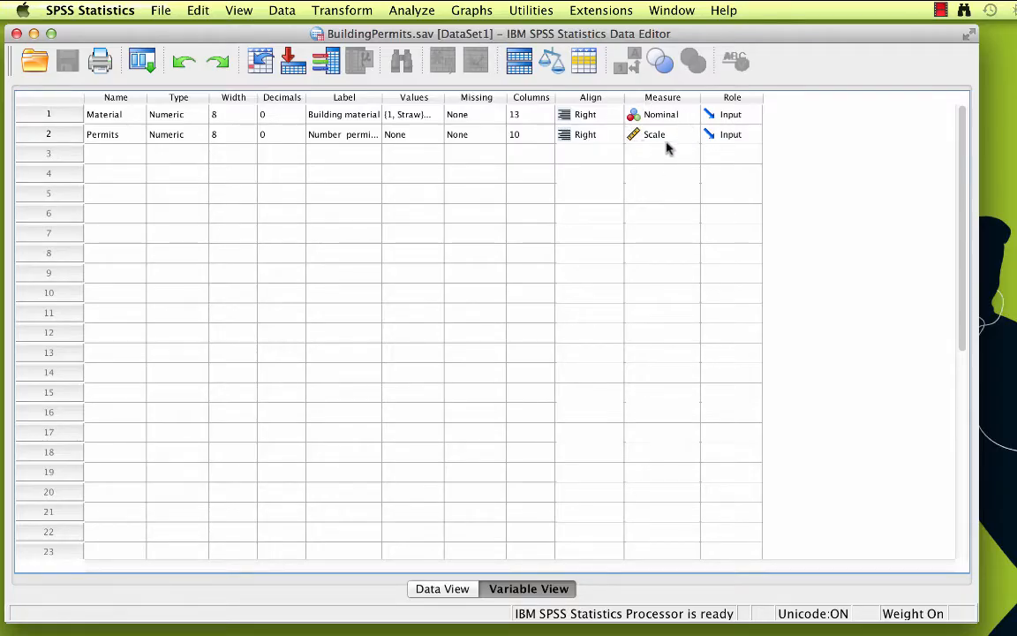
pyautogui.click(342, 98)
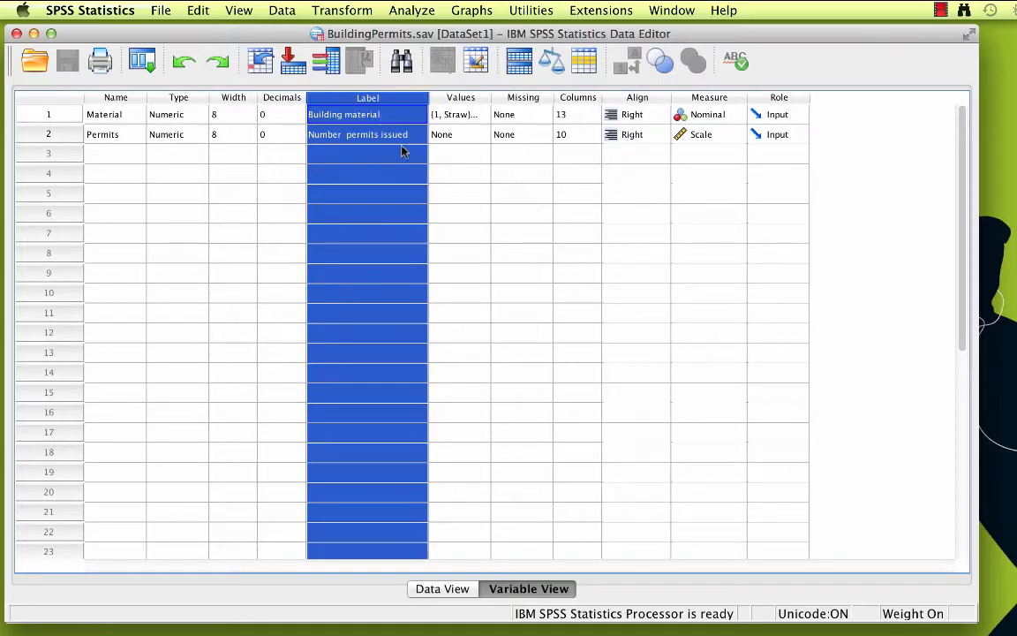
pyautogui.click(368, 152)
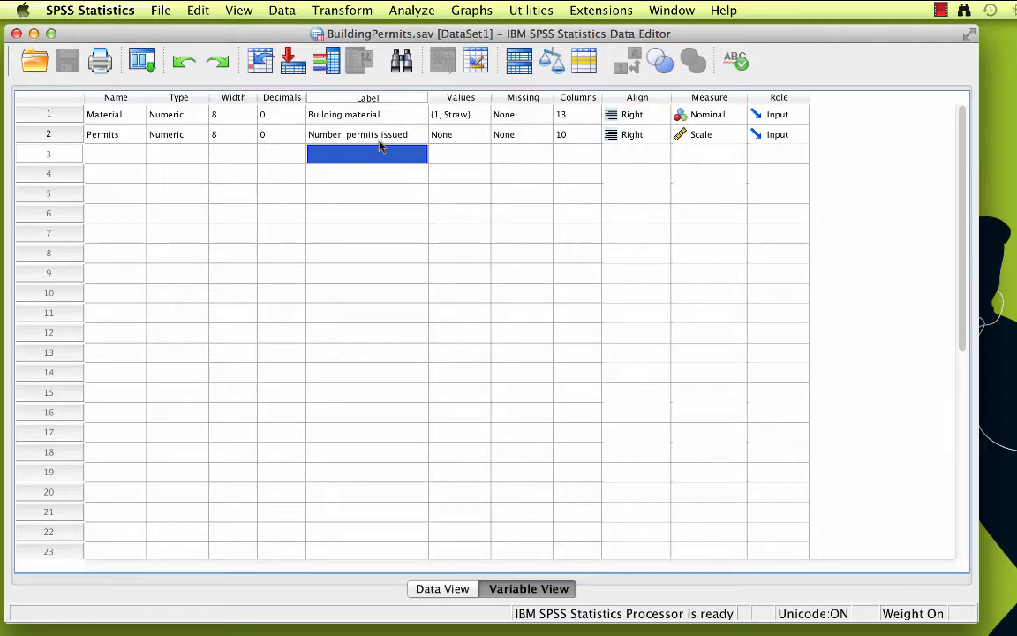
pyautogui.moveTo(438, 592)
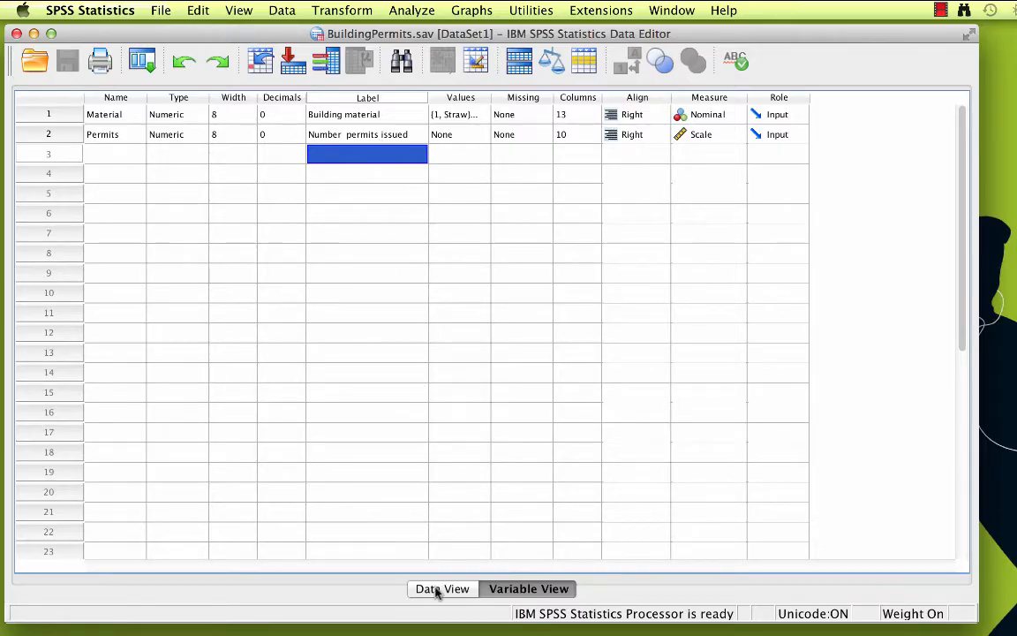
# - Display Material in Data View as Straw, Sticks and Brick and Mortar value labels
pyautogui.click(441, 588)
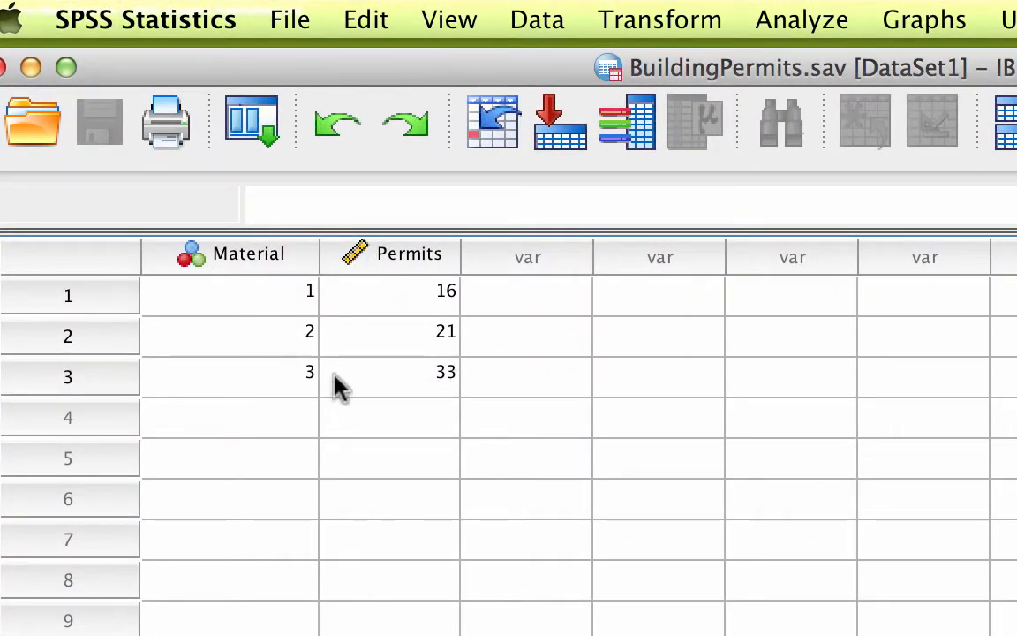
pyautogui.moveTo(397, 420)
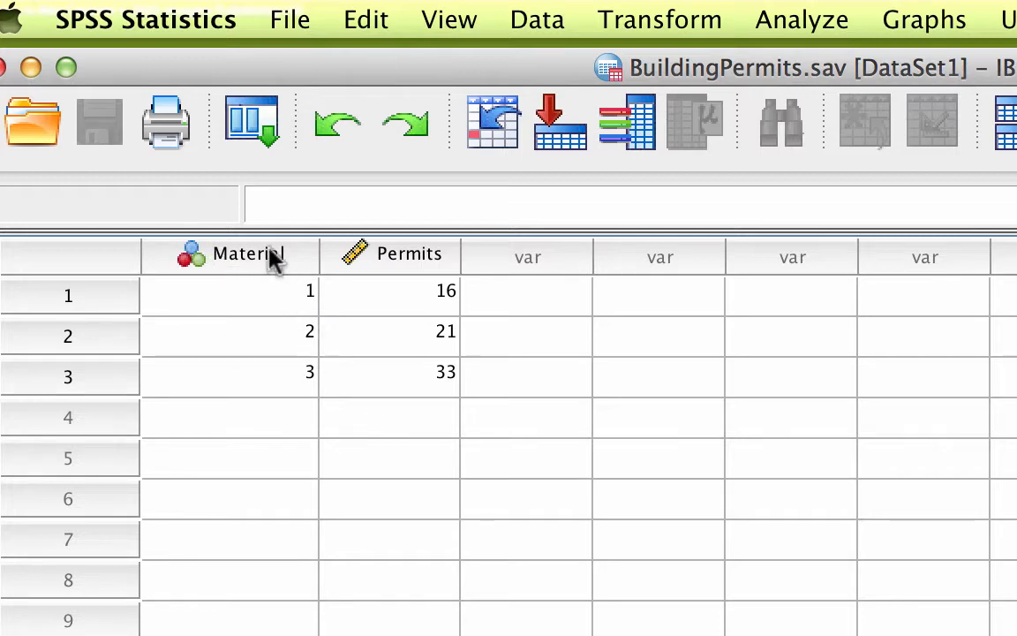
pyautogui.moveTo(328, 382)
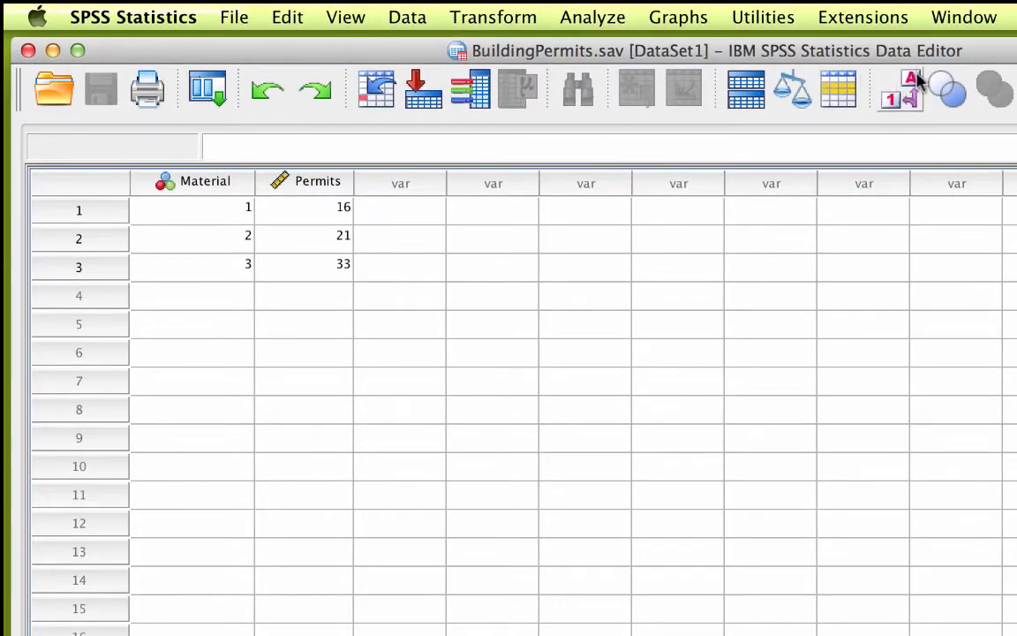
pyautogui.moveTo(910, 92)
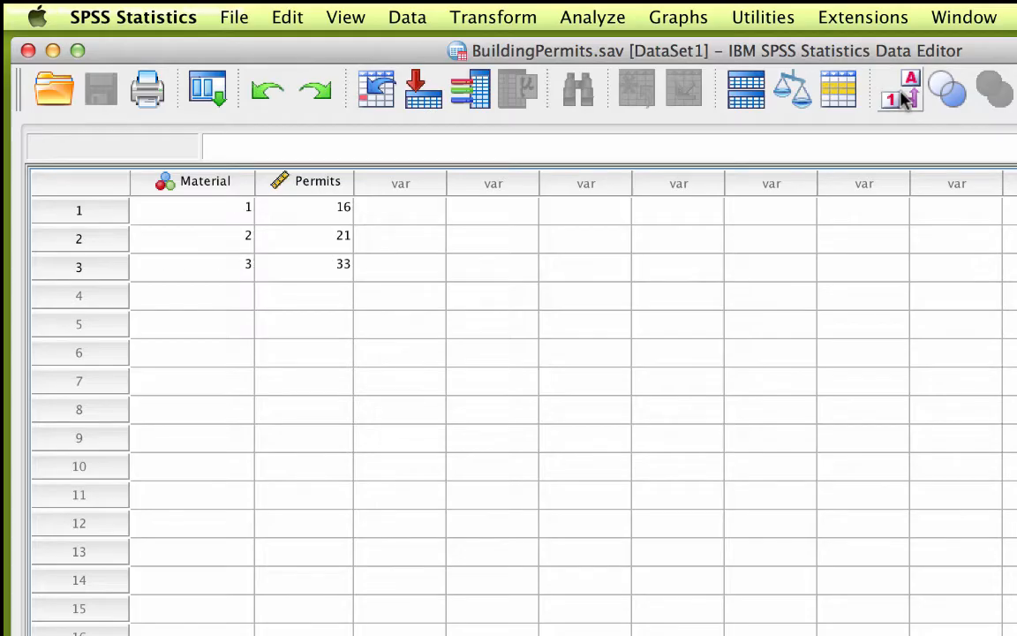
pyautogui.click(901, 89)
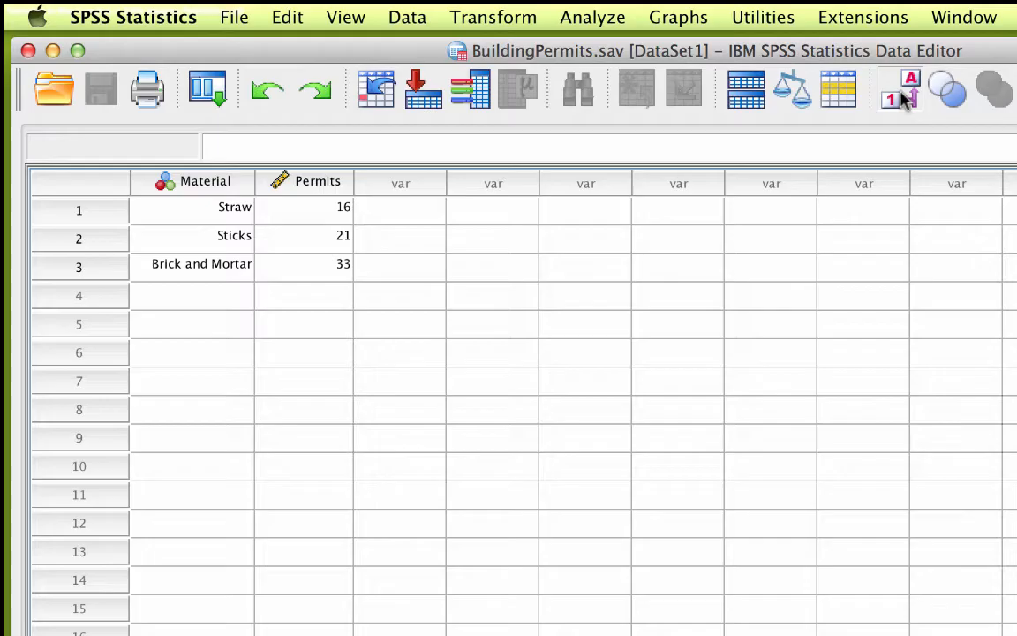
pyautogui.click(901, 88)
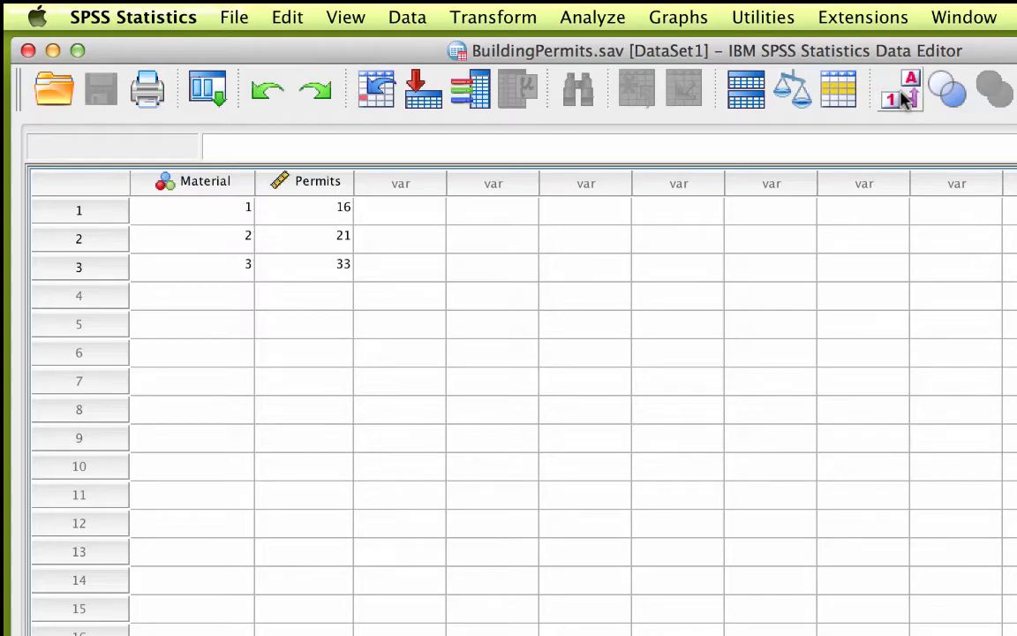
pyautogui.click(899, 88)
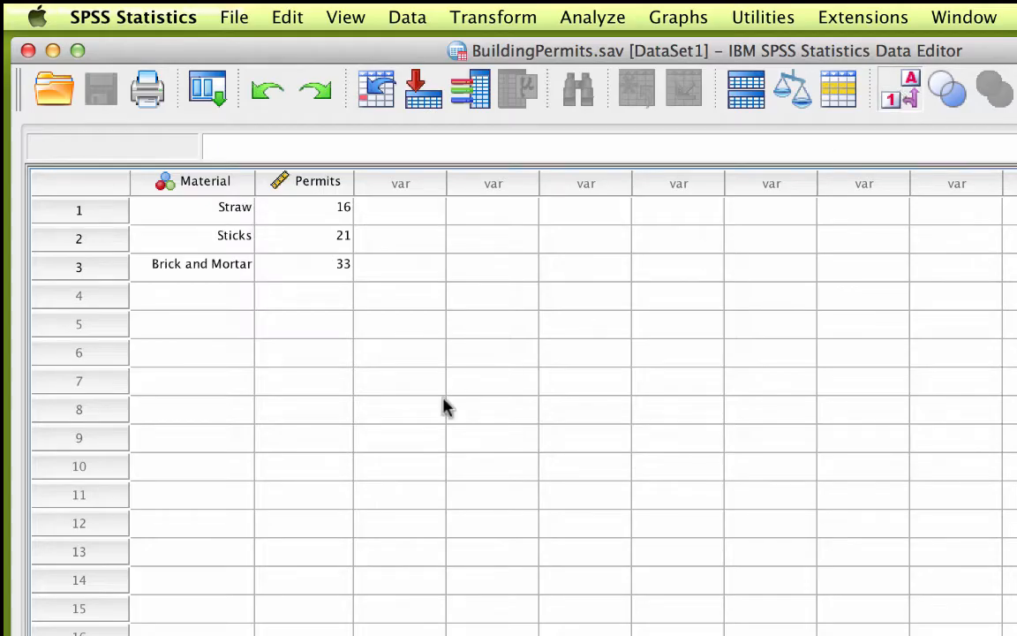
pyautogui.moveTo(375, 233)
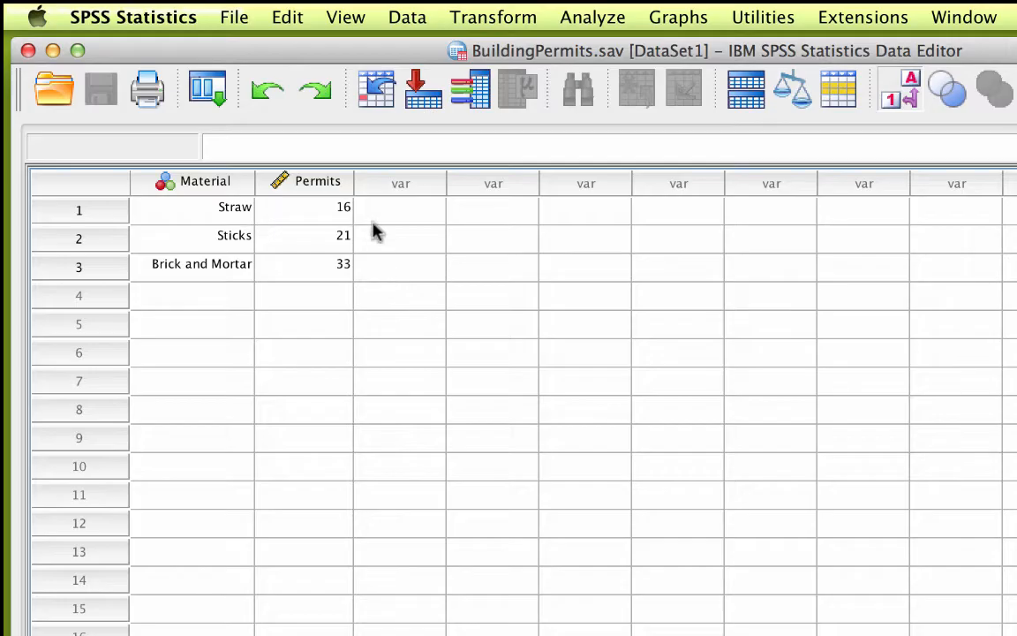
pyautogui.moveTo(393, 251)
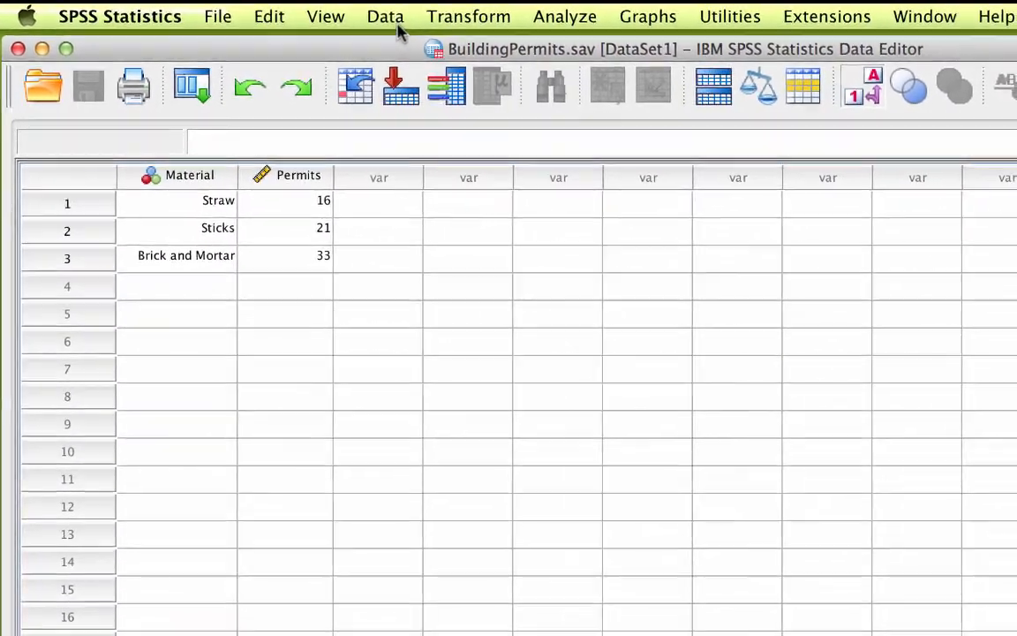
# - Weight cases by Permits as the frequency variable via Data > Weight Cases
pyautogui.click(385, 16)
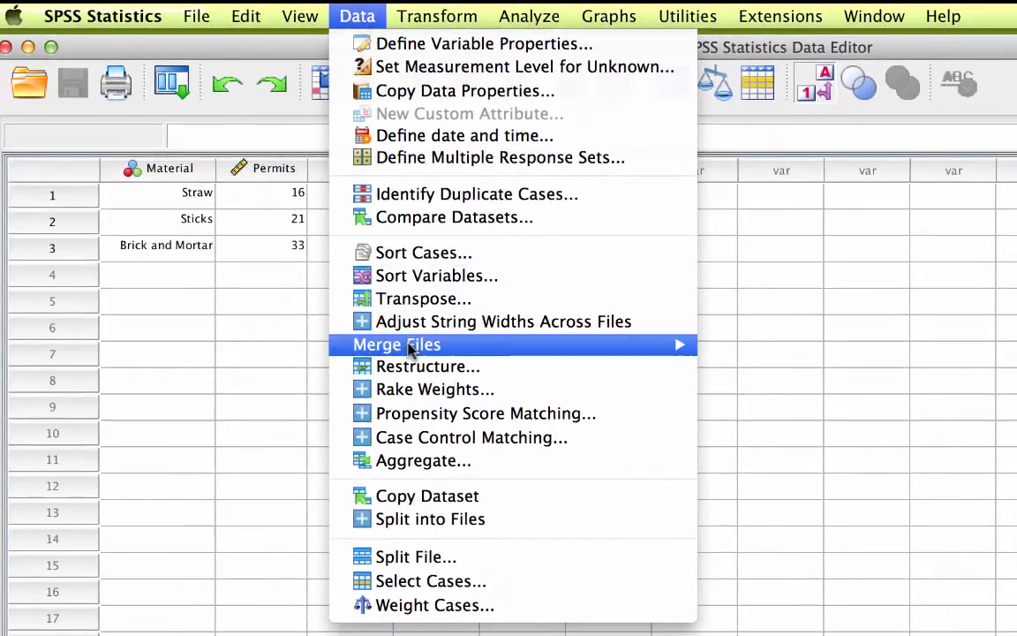
pyautogui.moveTo(435, 605)
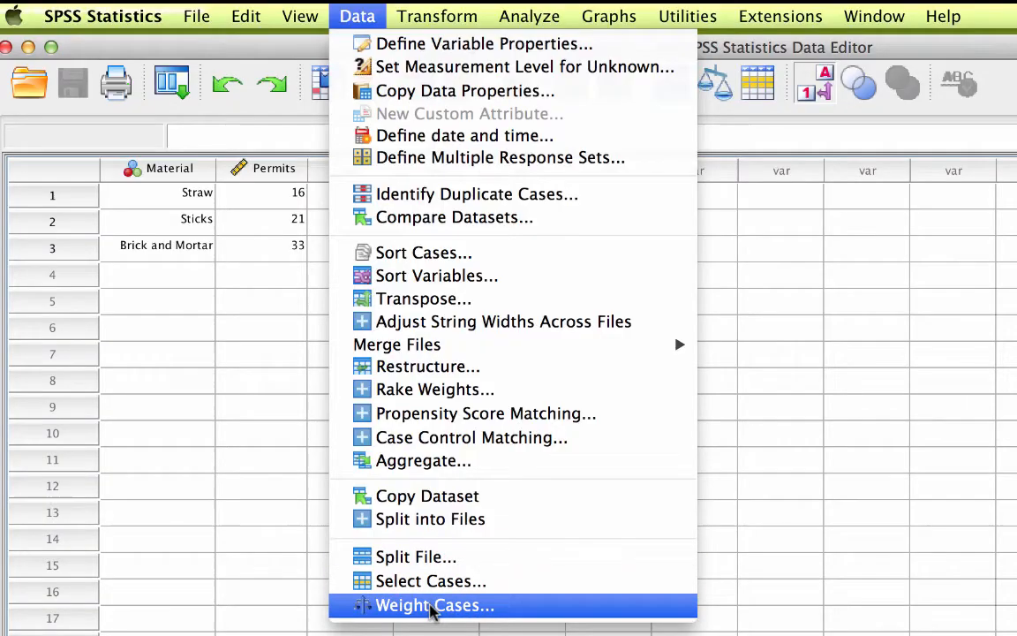
pyautogui.click(435, 604)
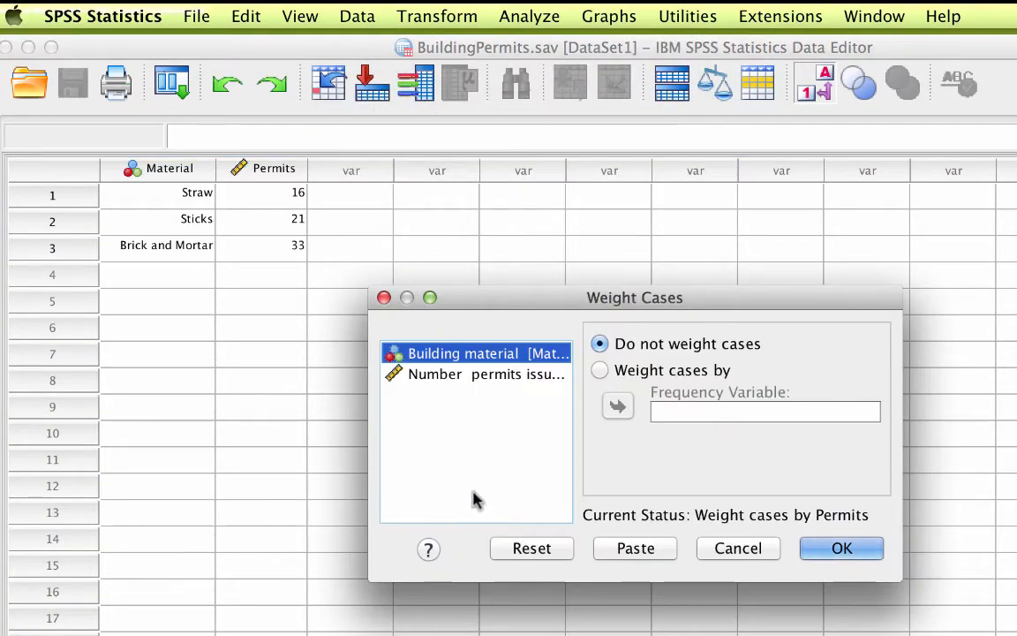
pyautogui.moveTo(504, 382)
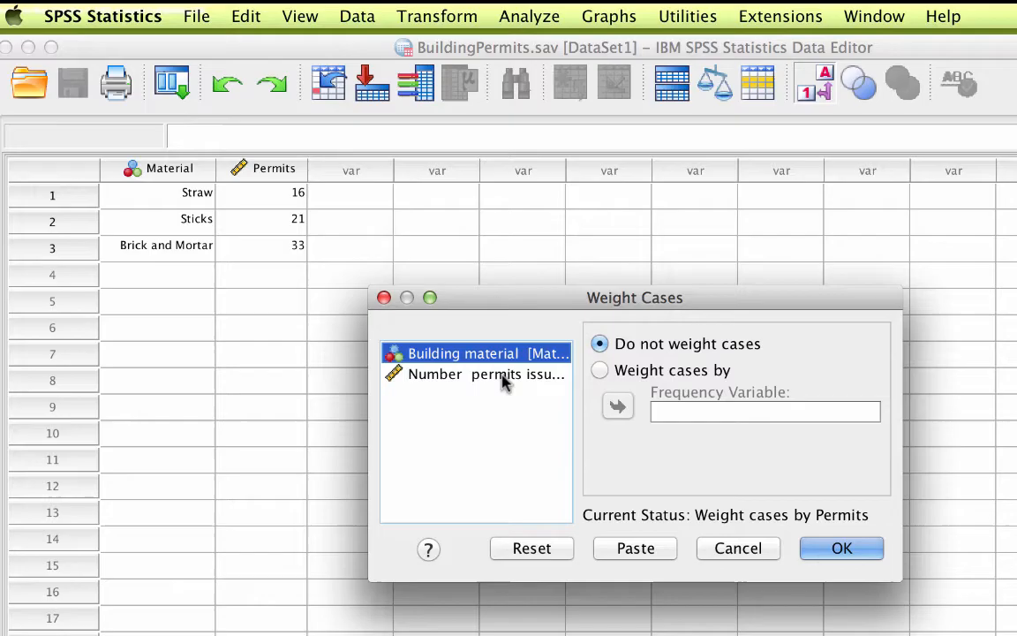
pyautogui.click(477, 375)
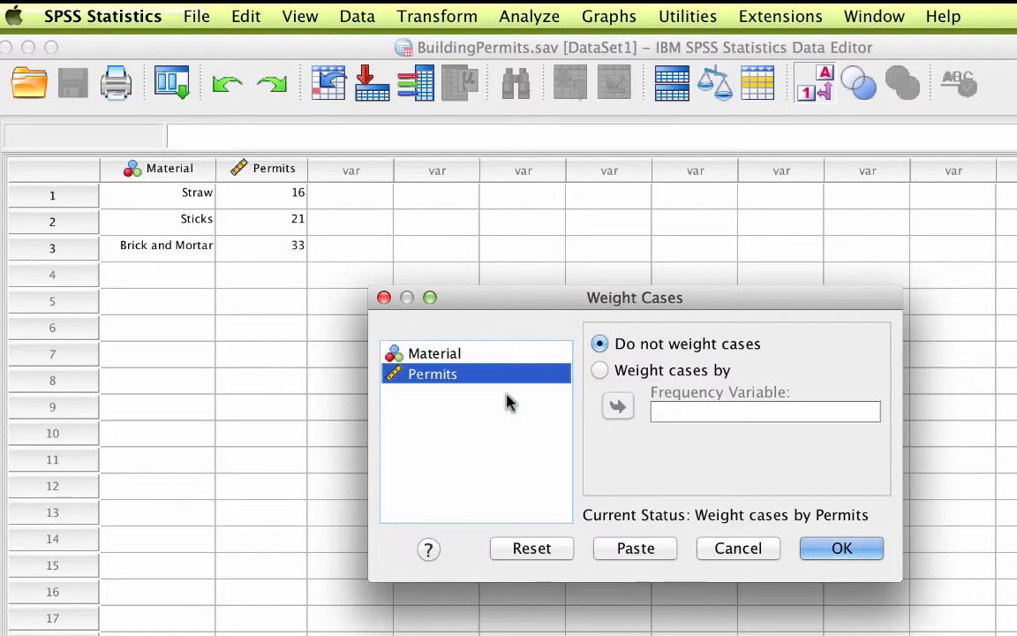
pyautogui.moveTo(481, 415)
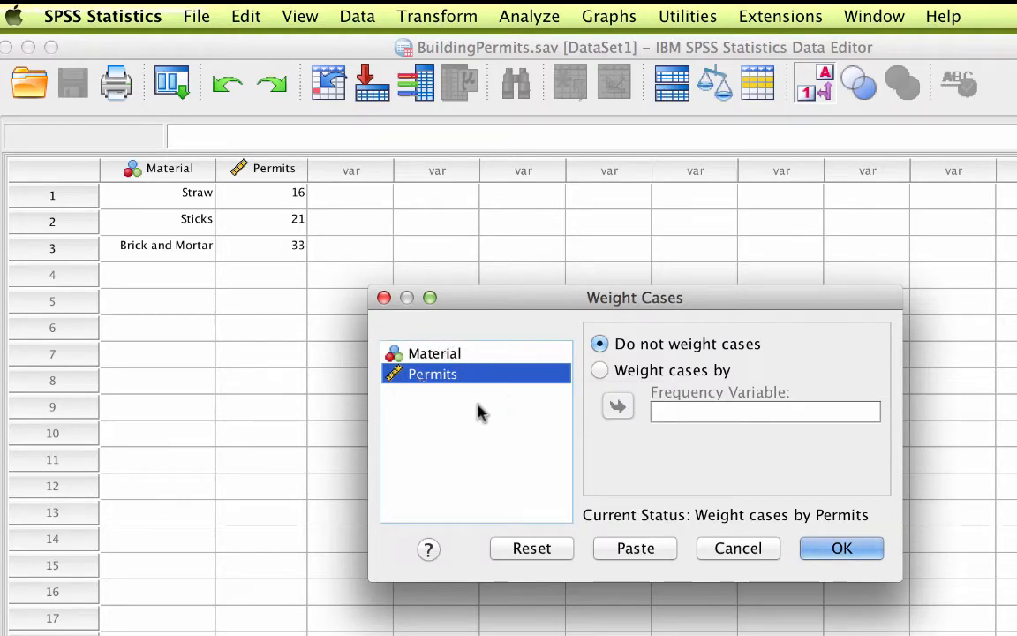
pyautogui.moveTo(488, 413)
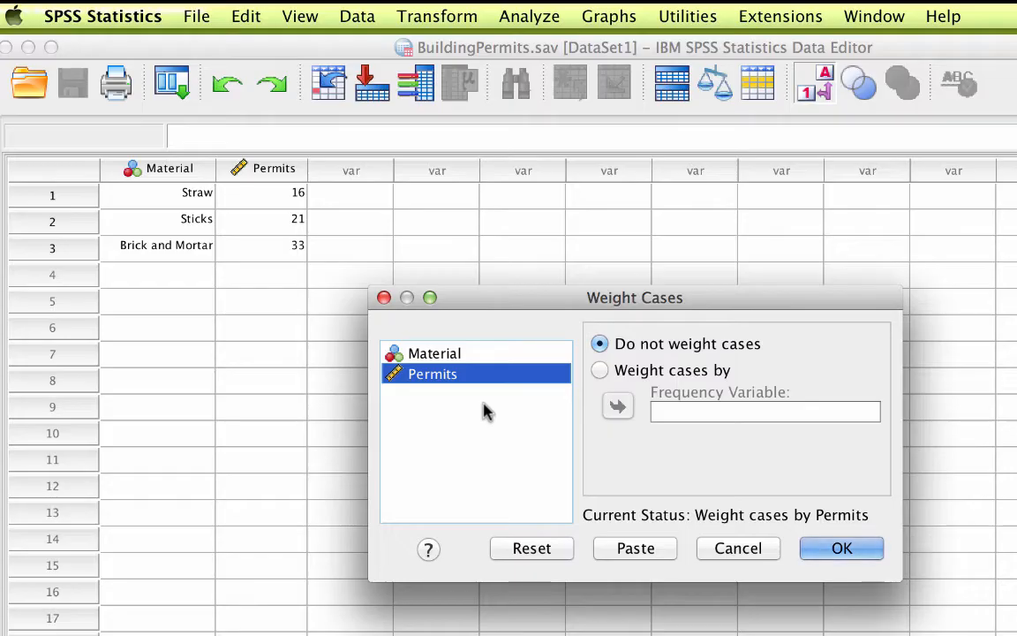
pyautogui.moveTo(604, 415)
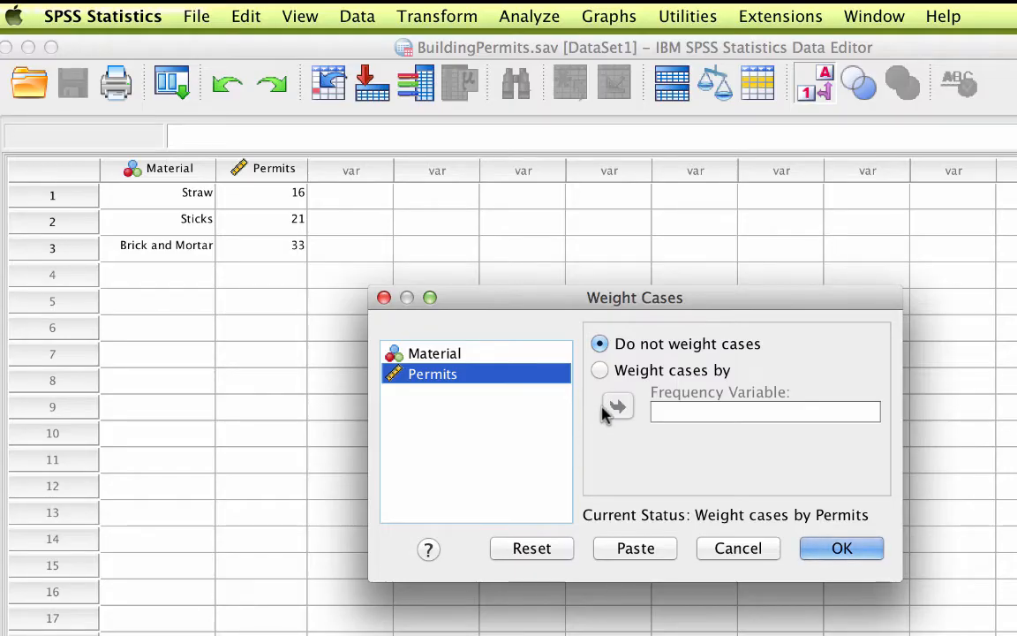
pyautogui.moveTo(604, 371)
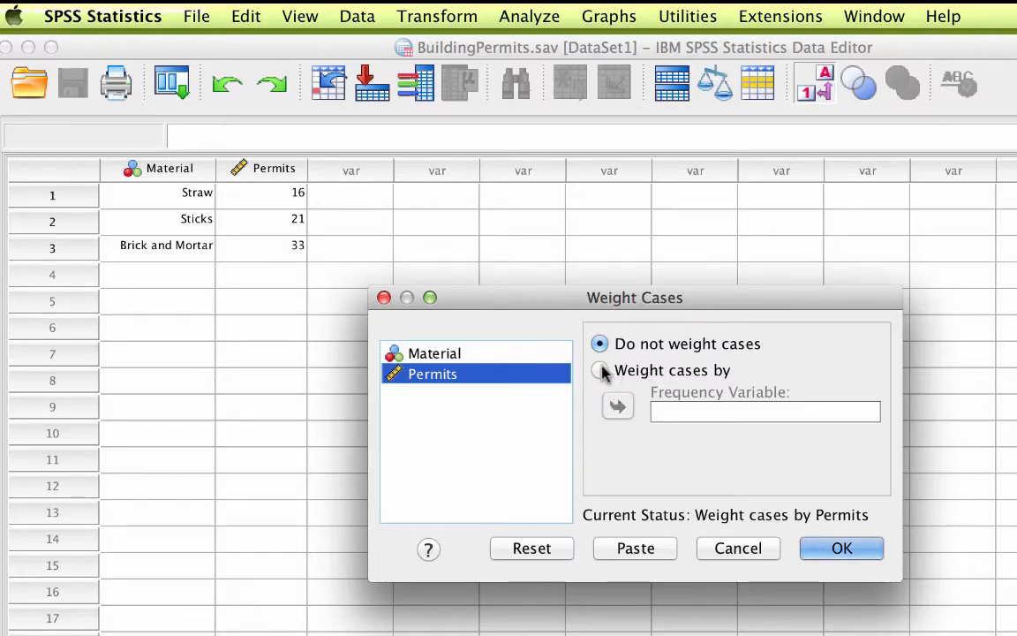
pyautogui.click(599, 371)
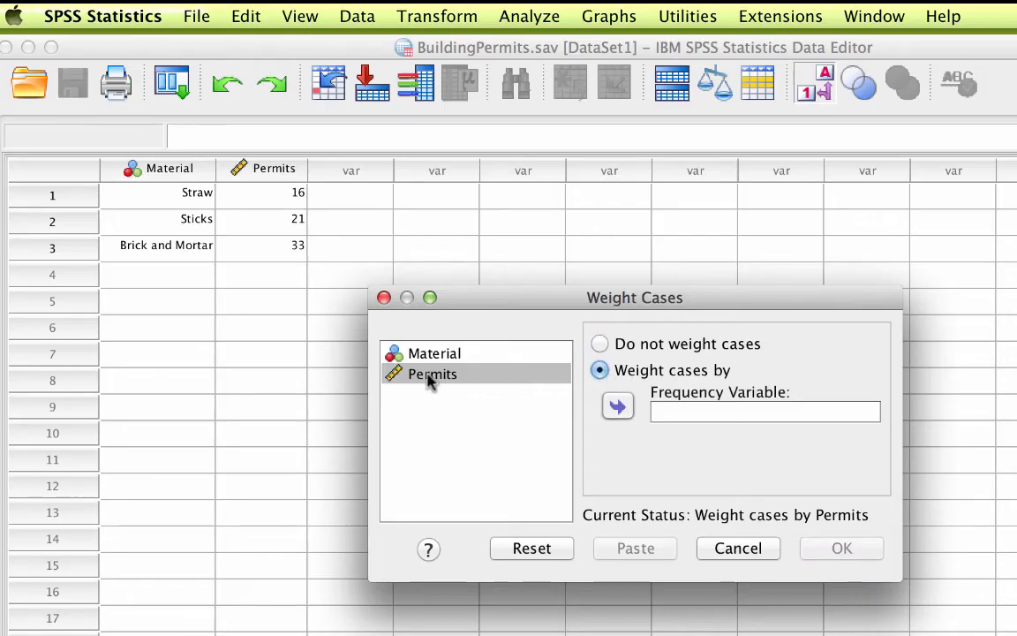
pyautogui.click(431, 375)
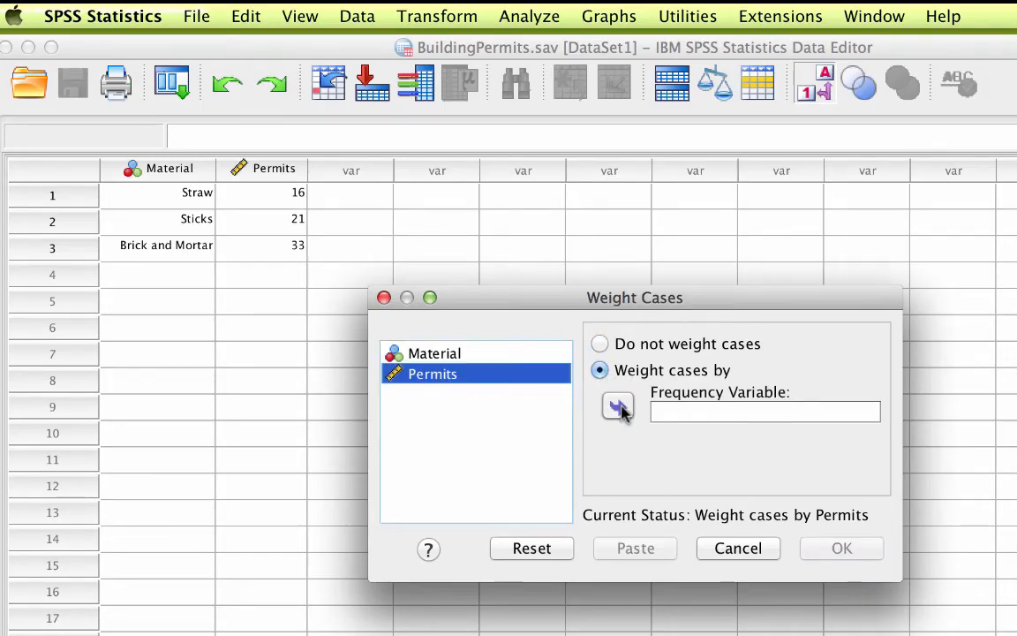
pyautogui.click(618, 405)
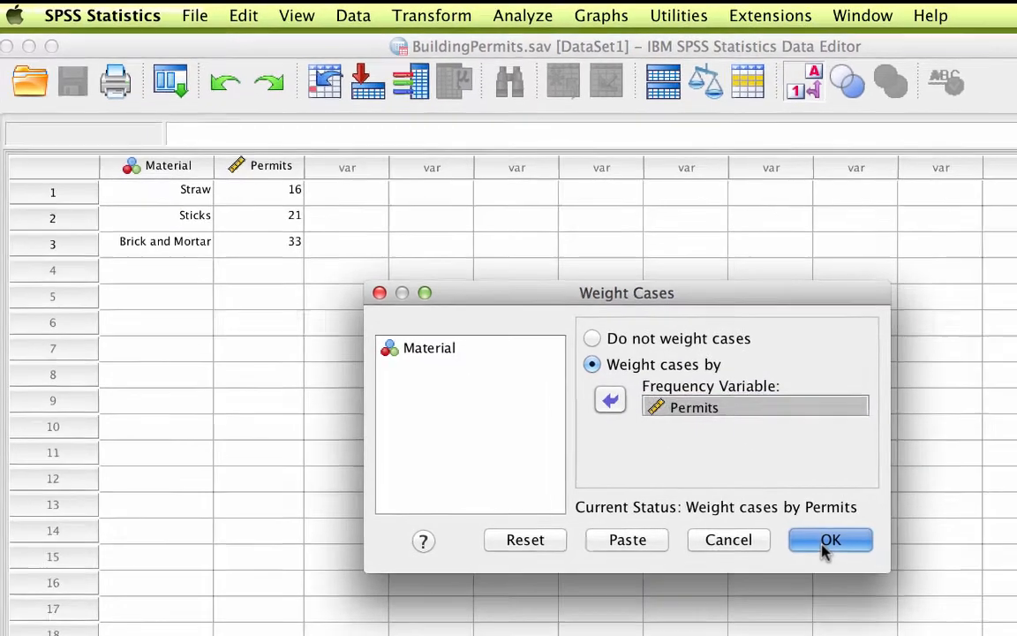
pyautogui.click(831, 540)
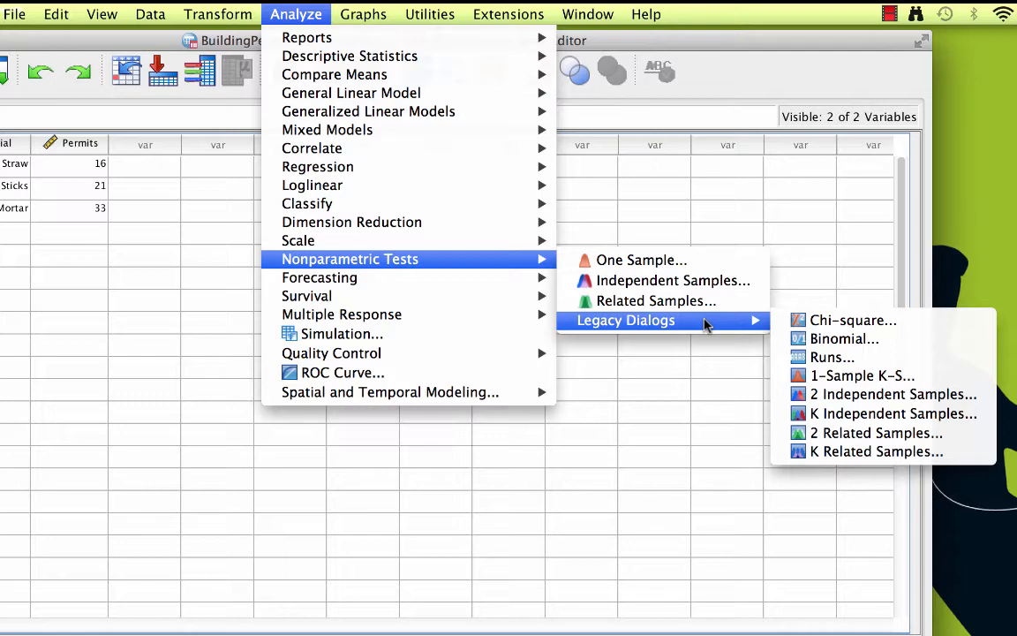
pyautogui.moveTo(853, 320)
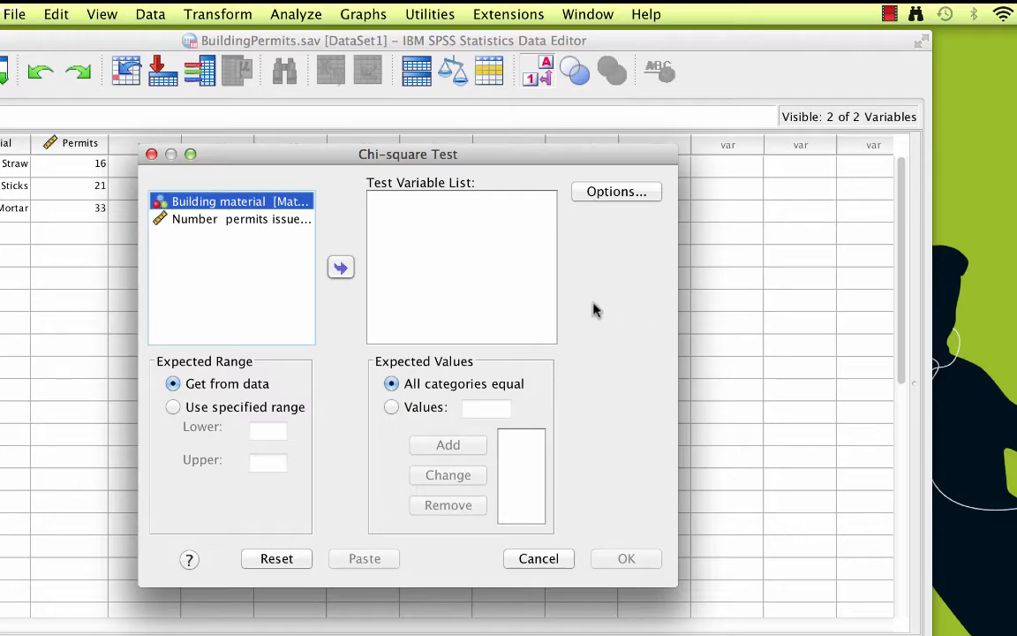
pyautogui.moveTo(245, 212)
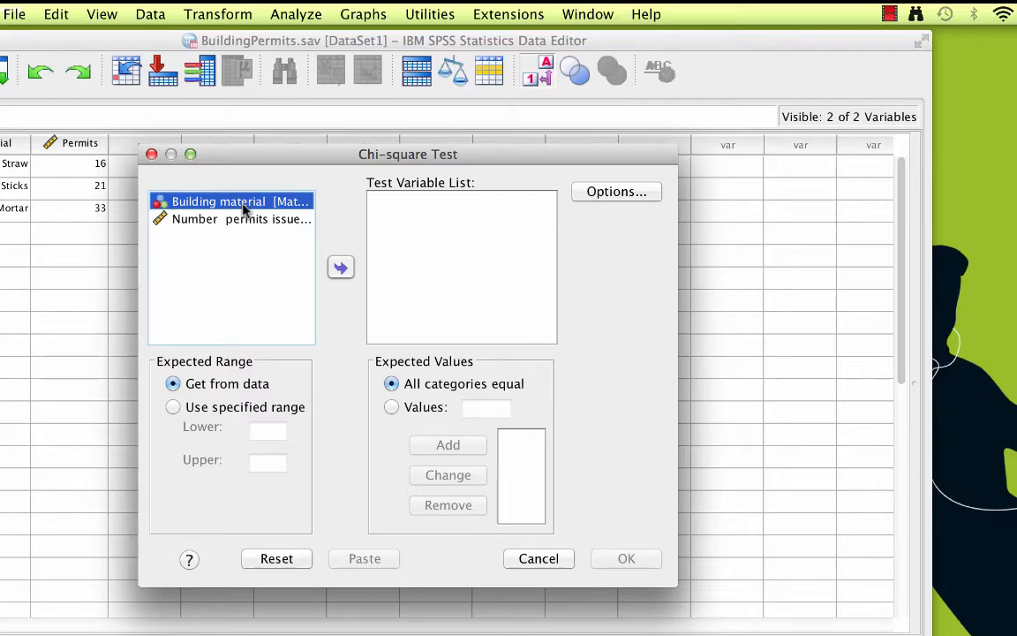
# - Add Building material to the Chi-square Test Variable List
pyautogui.click(341, 267)
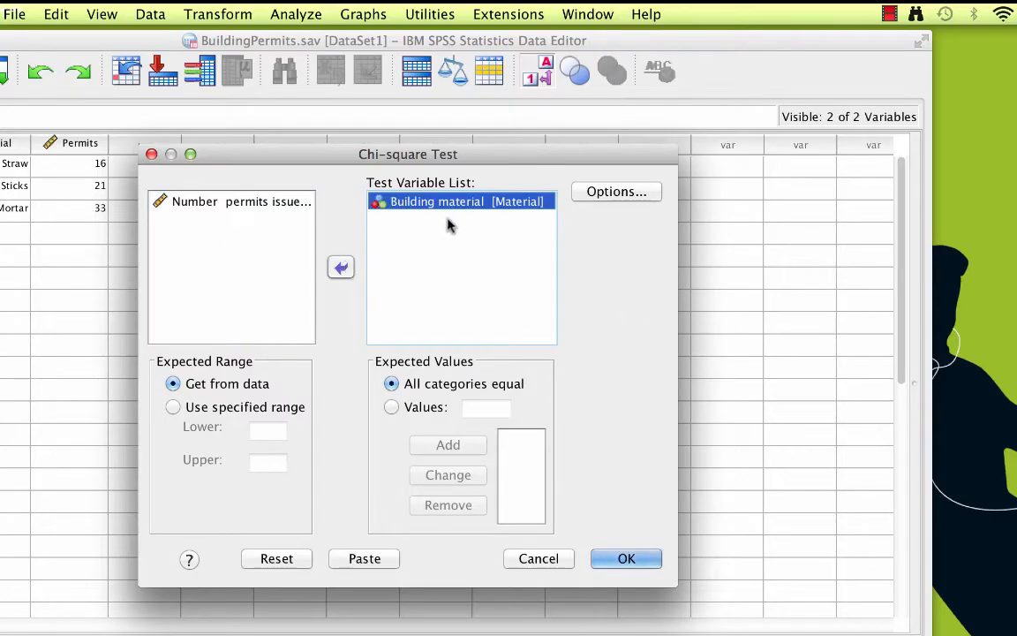
pyautogui.moveTo(491, 220)
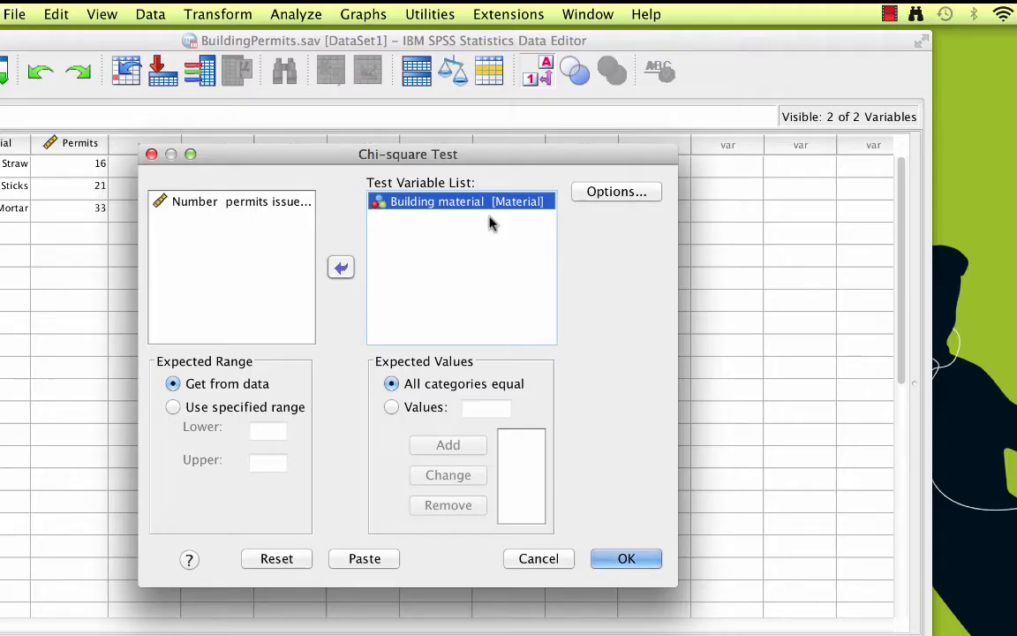
pyautogui.moveTo(421, 265)
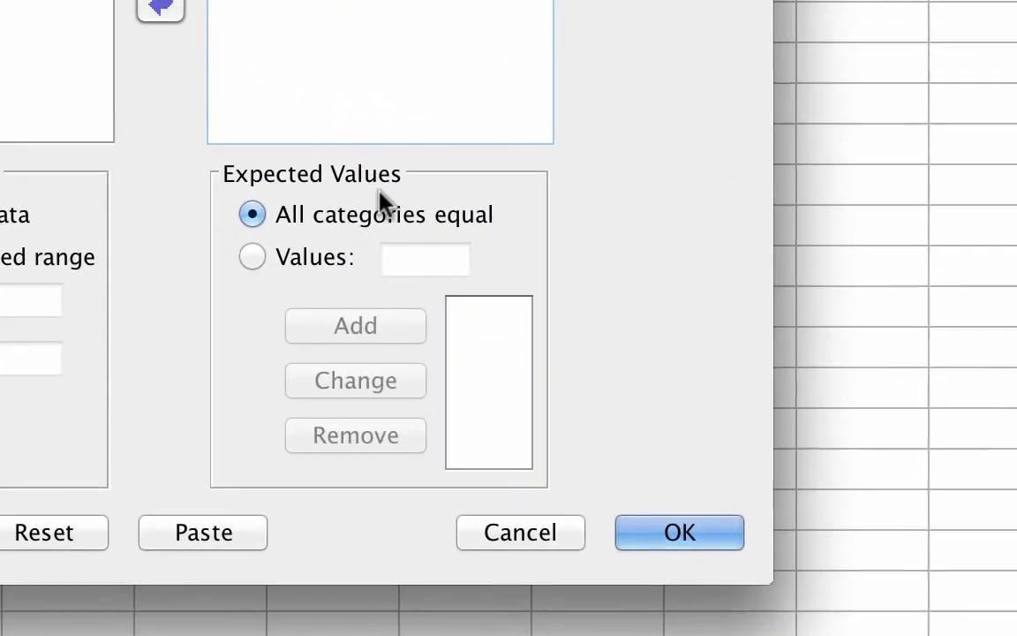
pyautogui.moveTo(512, 220)
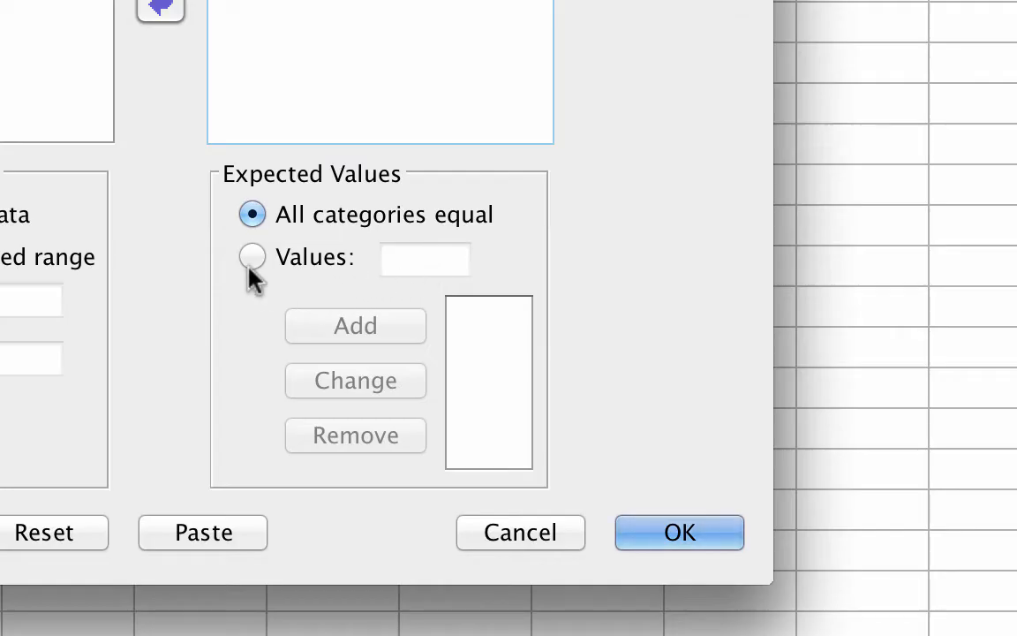
# - Specify custom expected values 20, 20 and 30 for the chi-square test
pyautogui.click(250, 258)
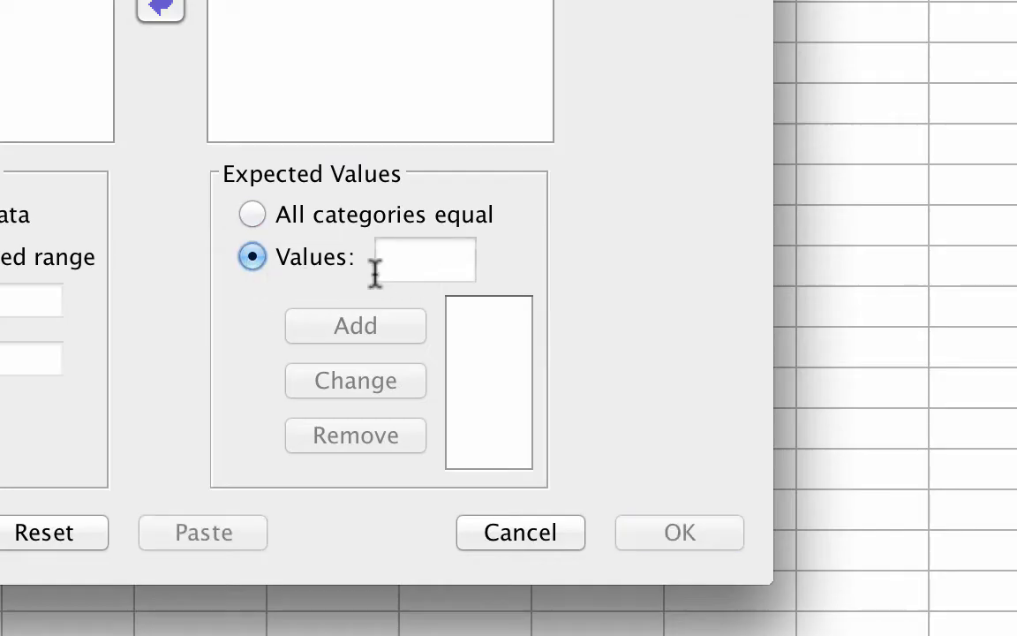
pyautogui.click(424, 258)
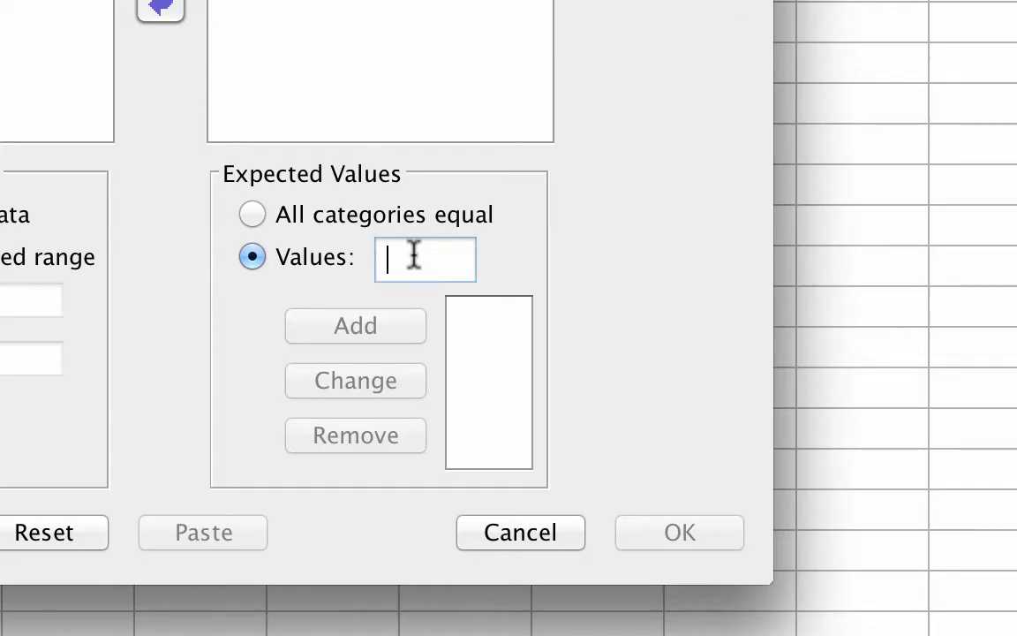
pyautogui.click(355, 325)
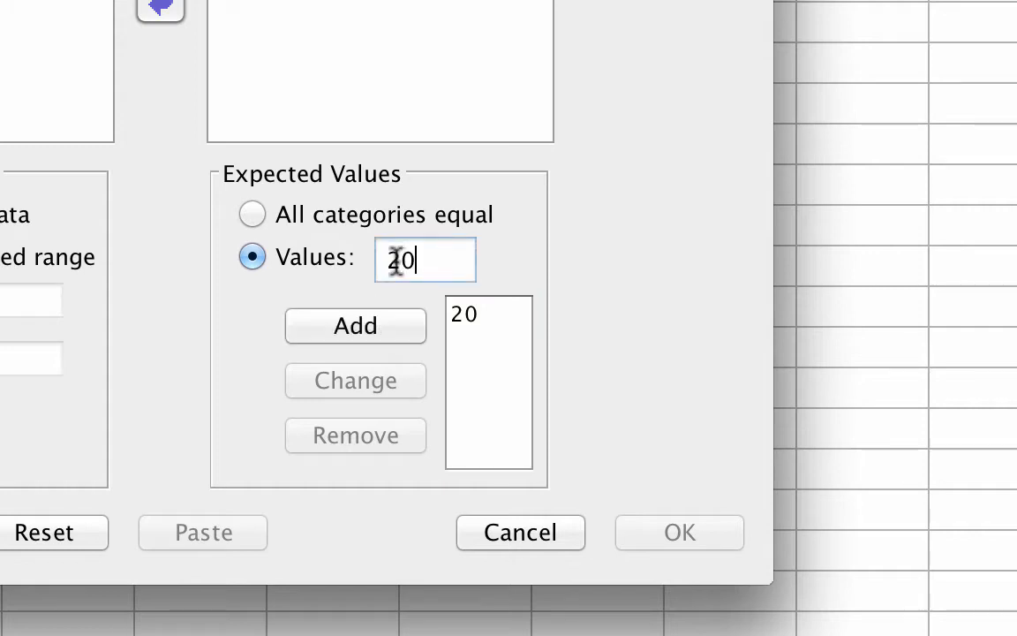
pyautogui.click(355, 325)
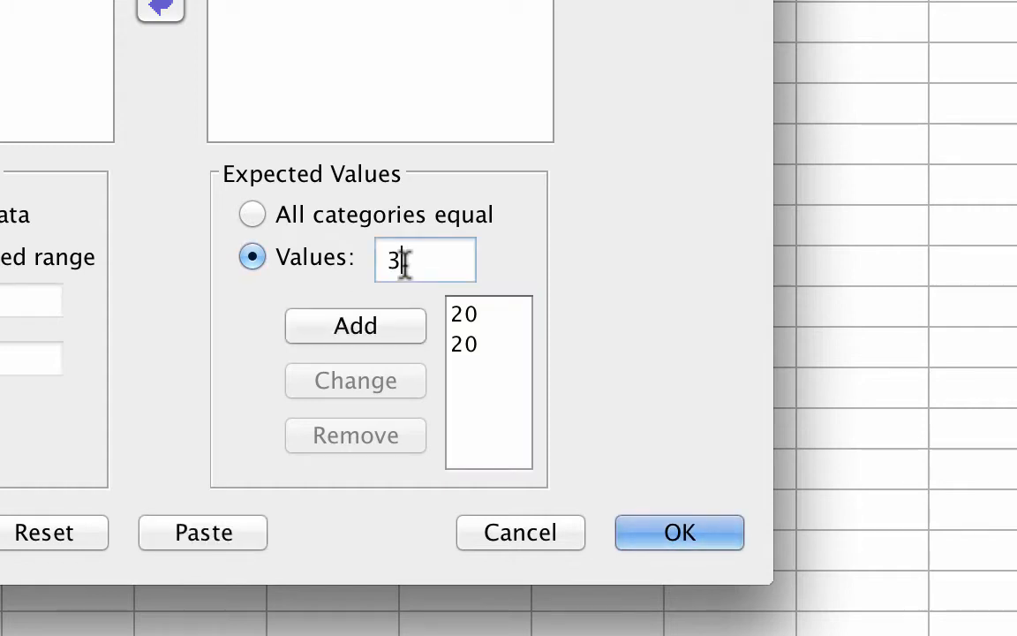
pyautogui.click(355, 325)
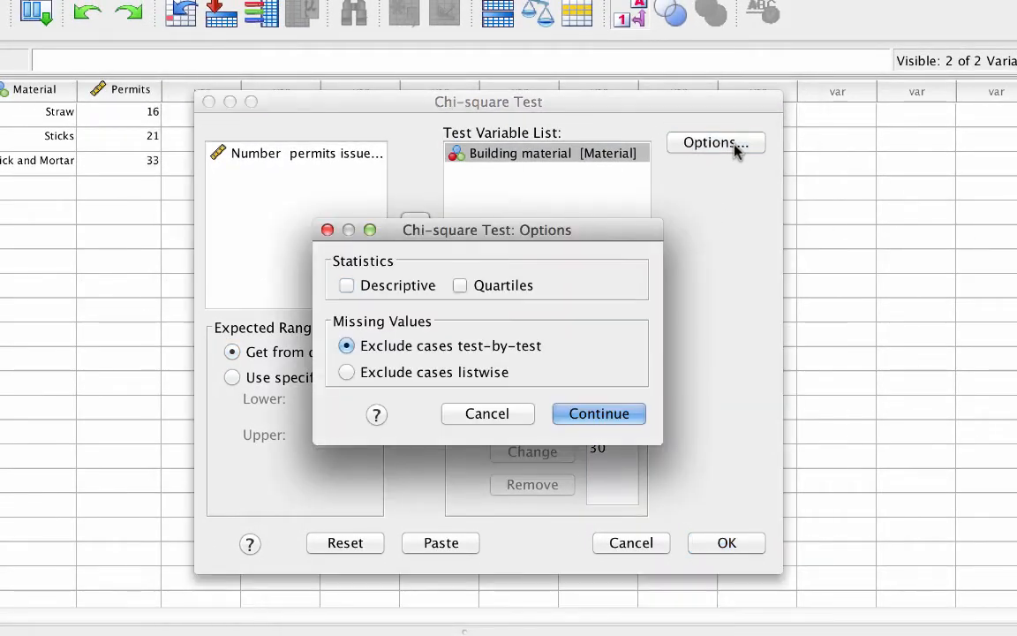
# - Include Descriptive statistics and run the chi-square test
pyautogui.click(346, 287)
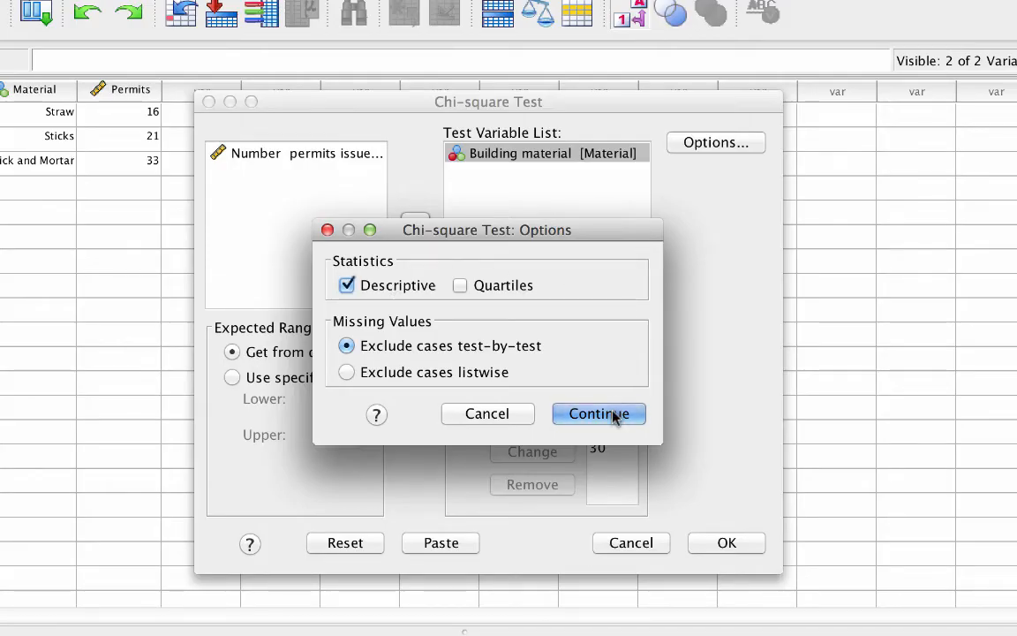
pyautogui.click(599, 413)
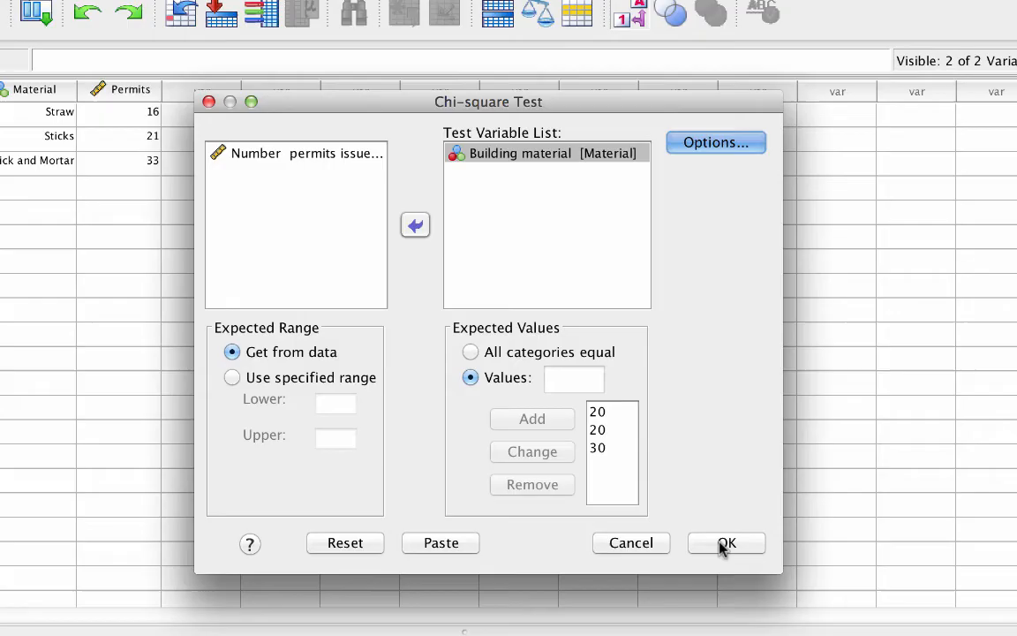
pyautogui.click(725, 543)
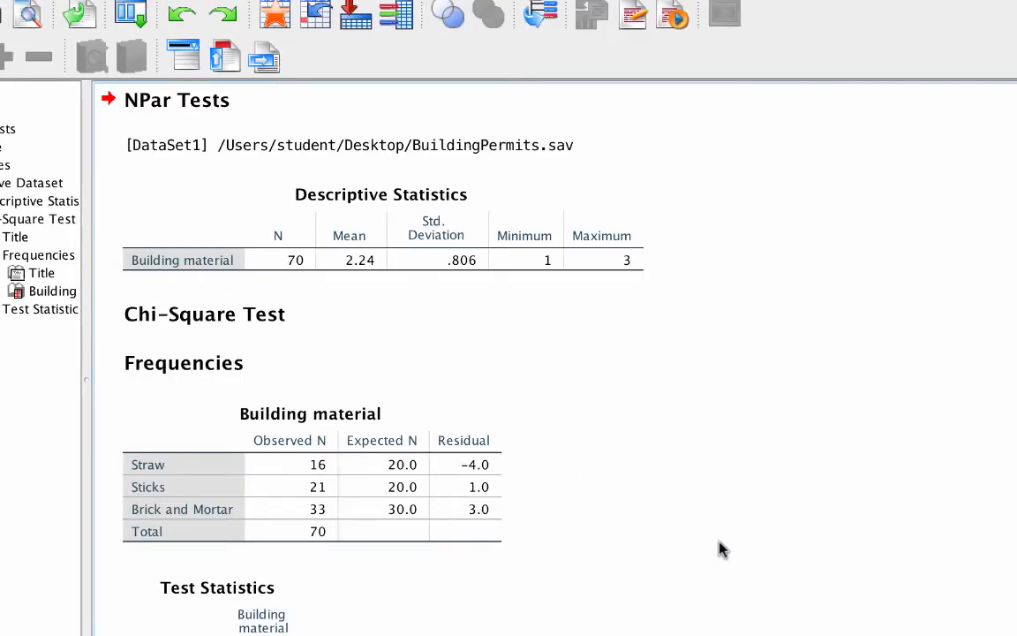
pyautogui.click(205, 315)
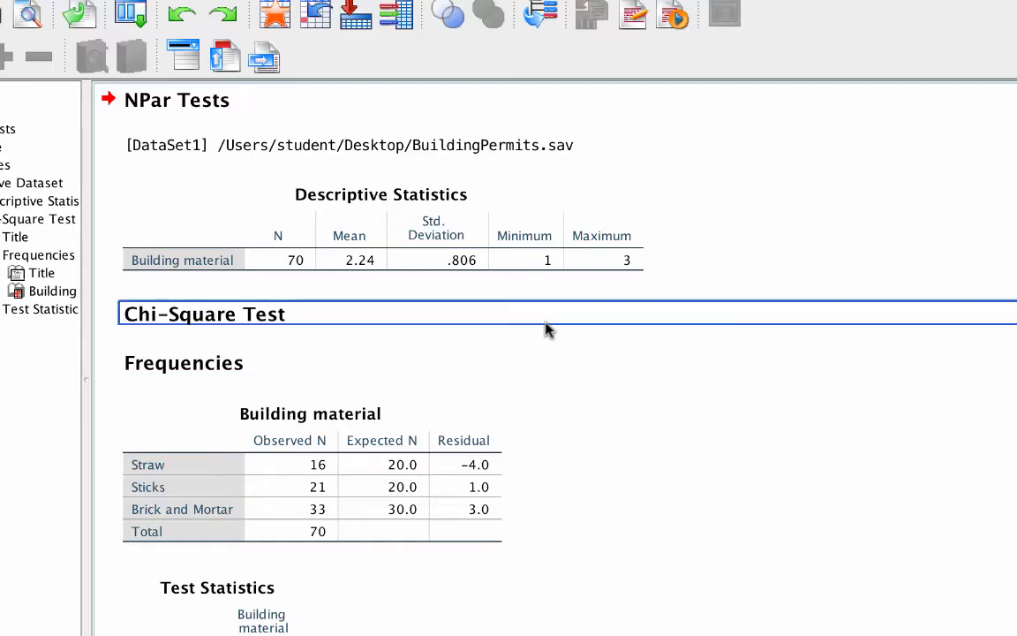
pyautogui.click(386, 228)
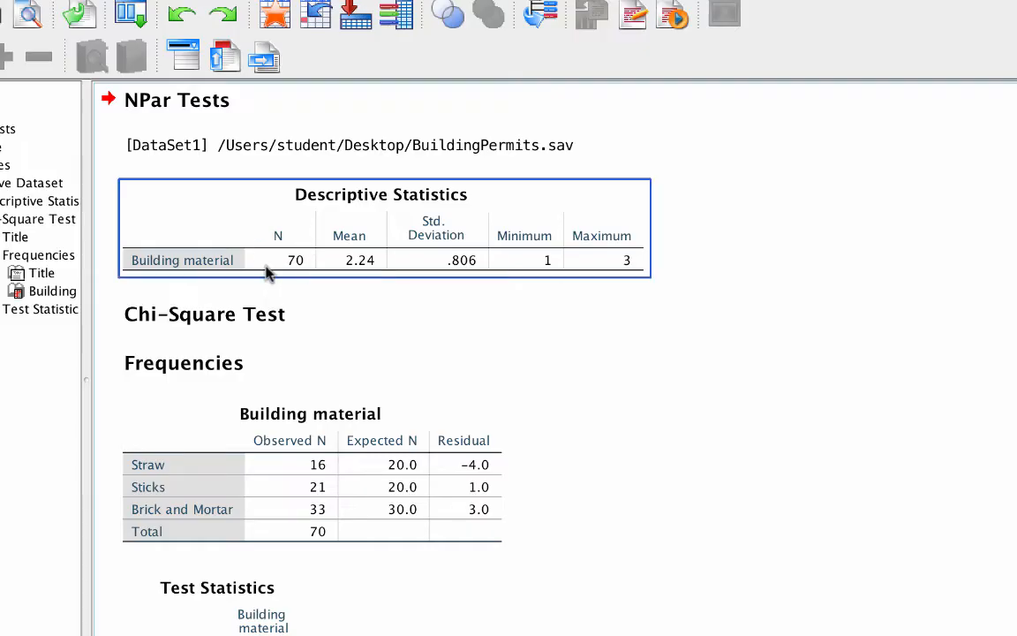
pyautogui.moveTo(276, 228)
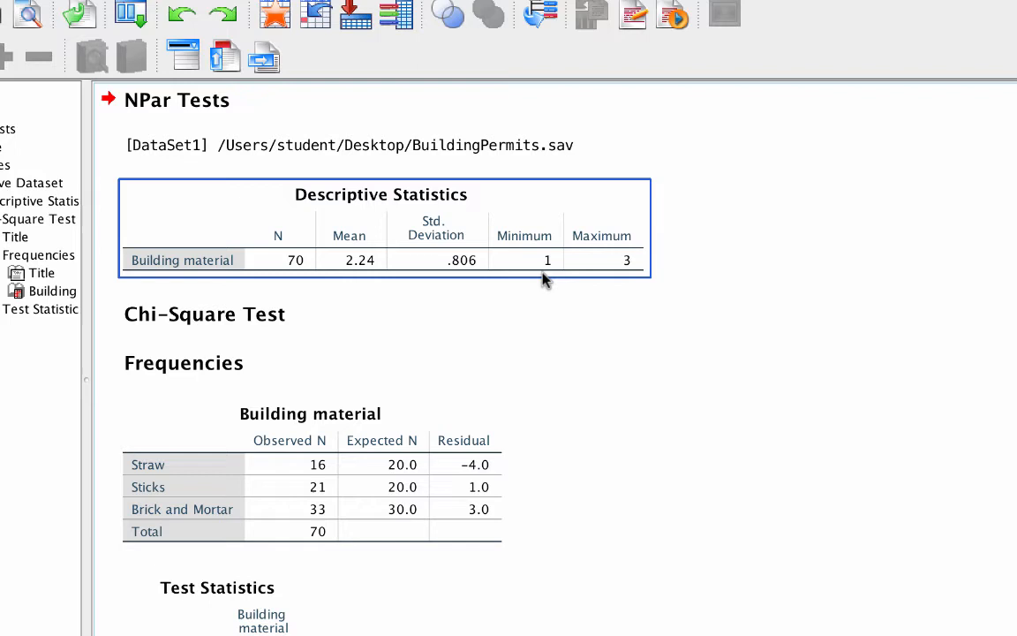
pyautogui.moveTo(636, 283)
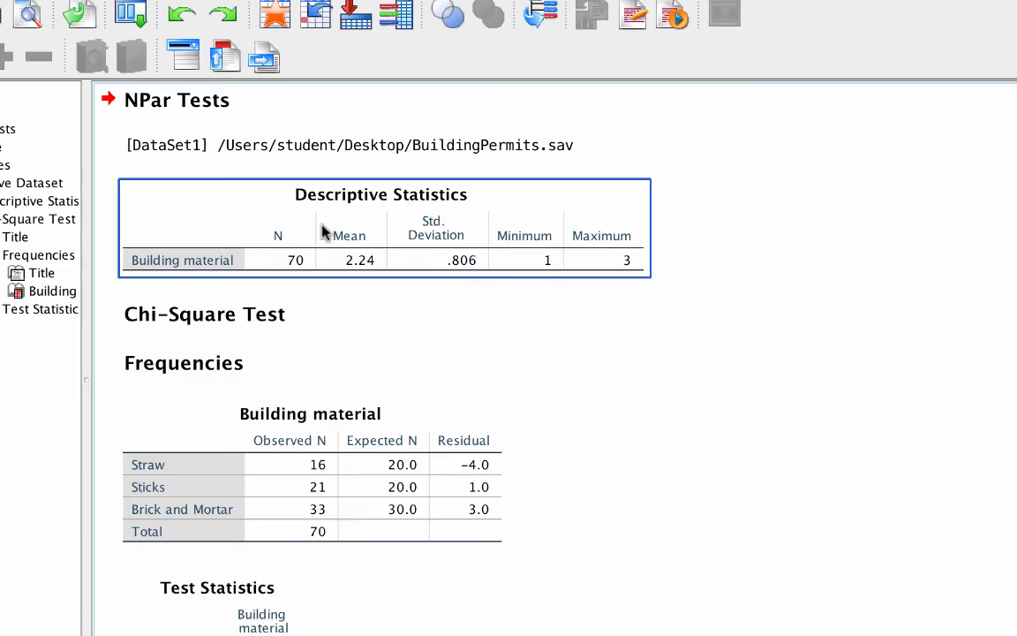
pyautogui.moveTo(441, 210)
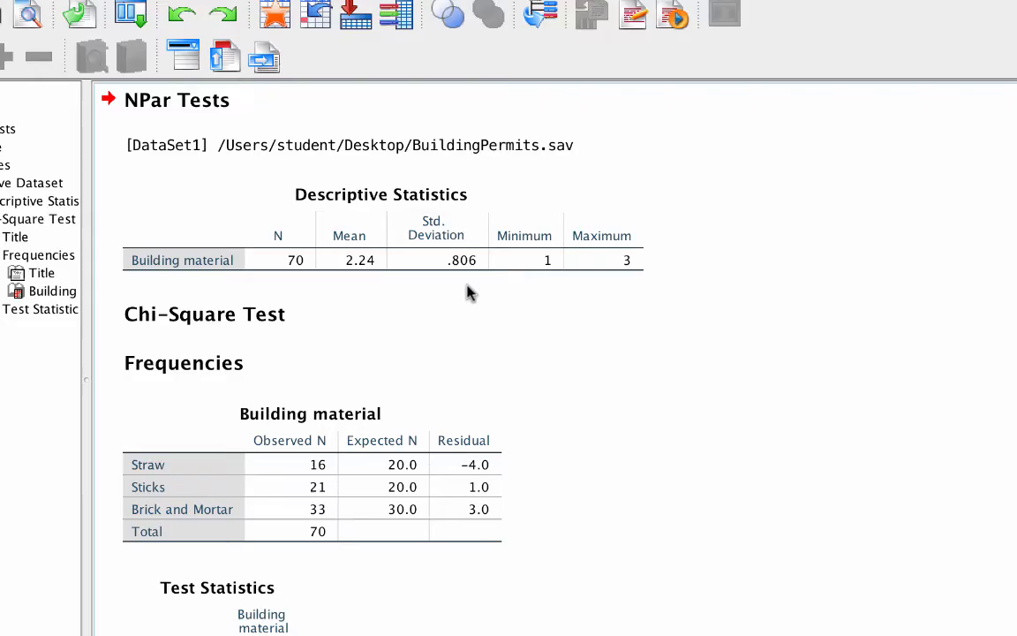
pyautogui.scroll(-3)
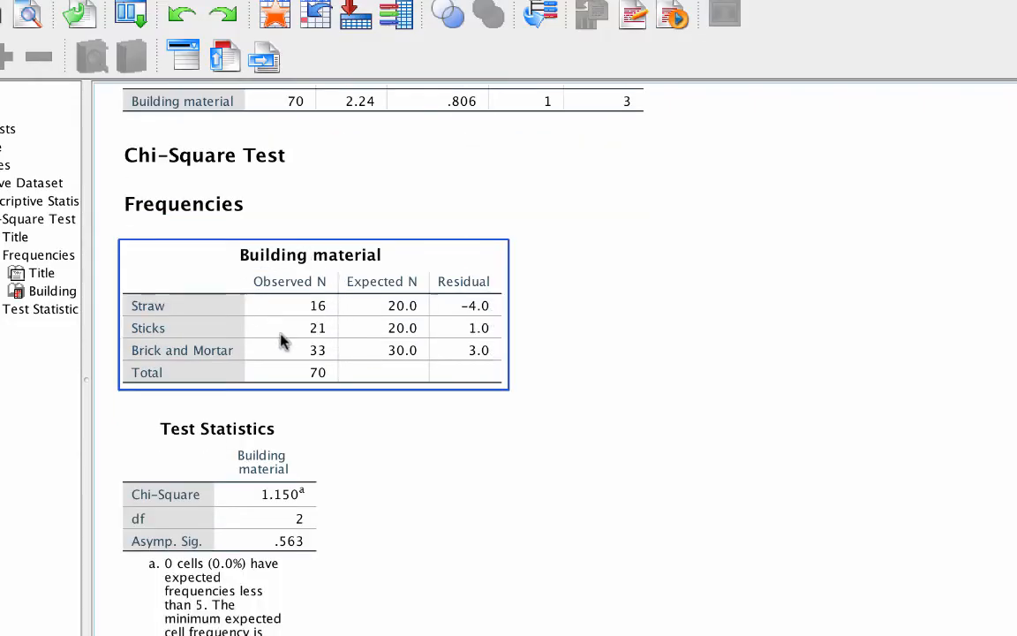
pyautogui.moveTo(357, 284)
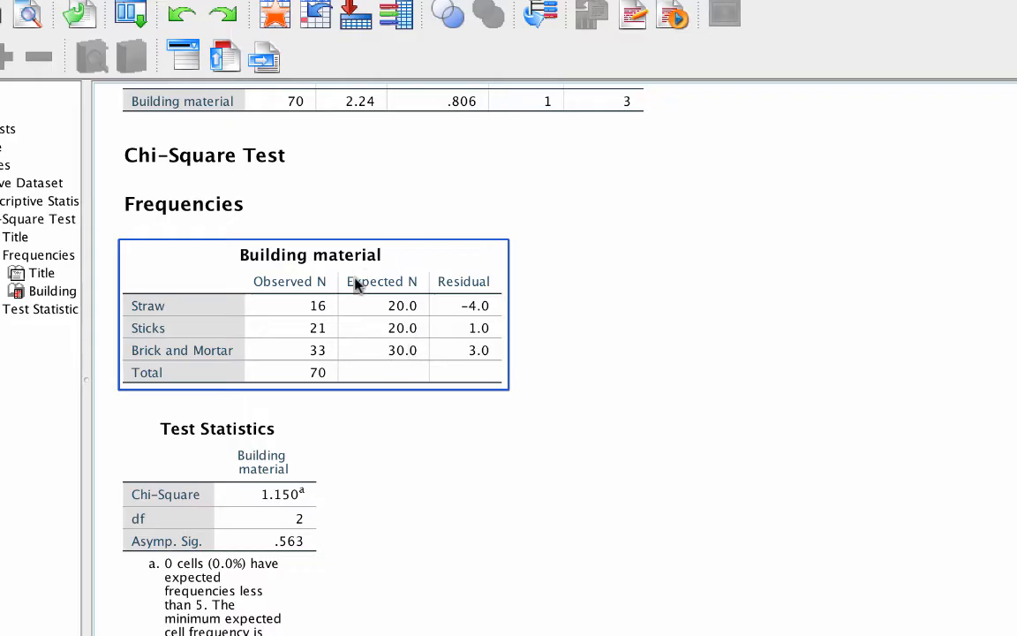
pyautogui.click(413, 422)
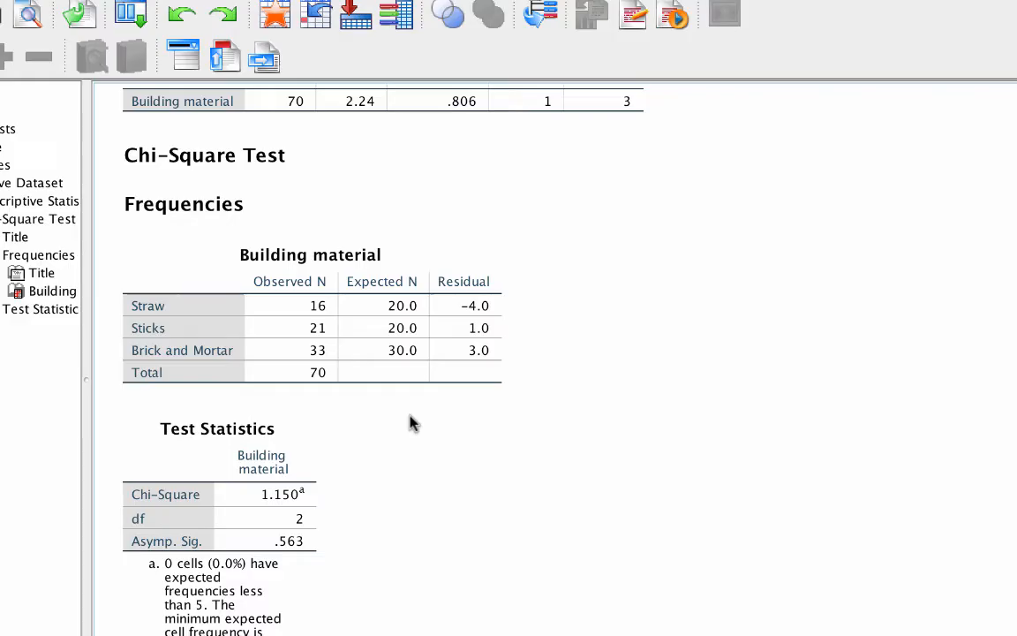
pyautogui.click(311, 306)
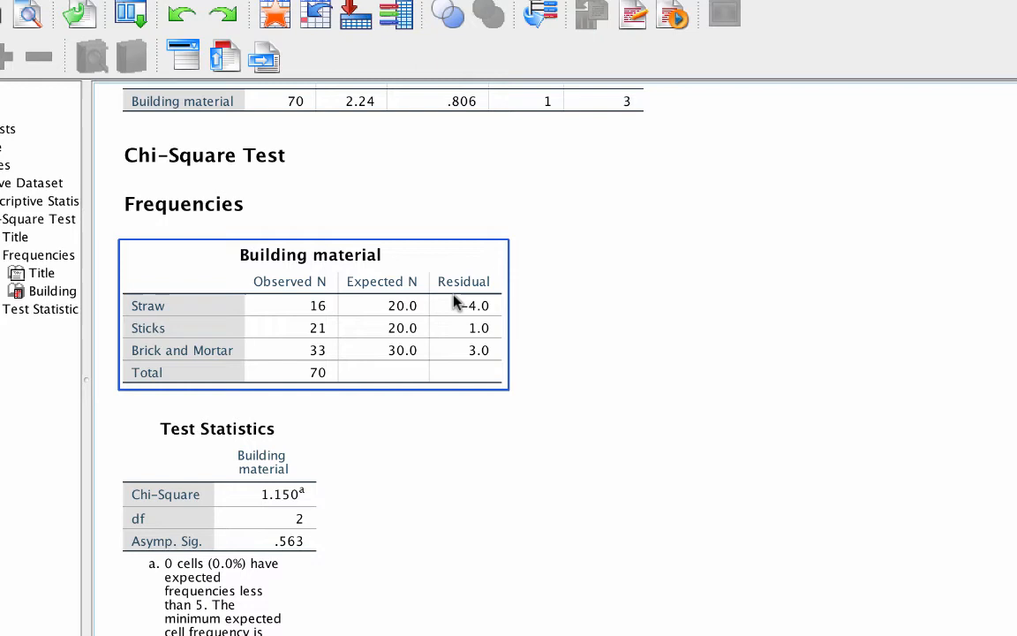
pyautogui.moveTo(491, 356)
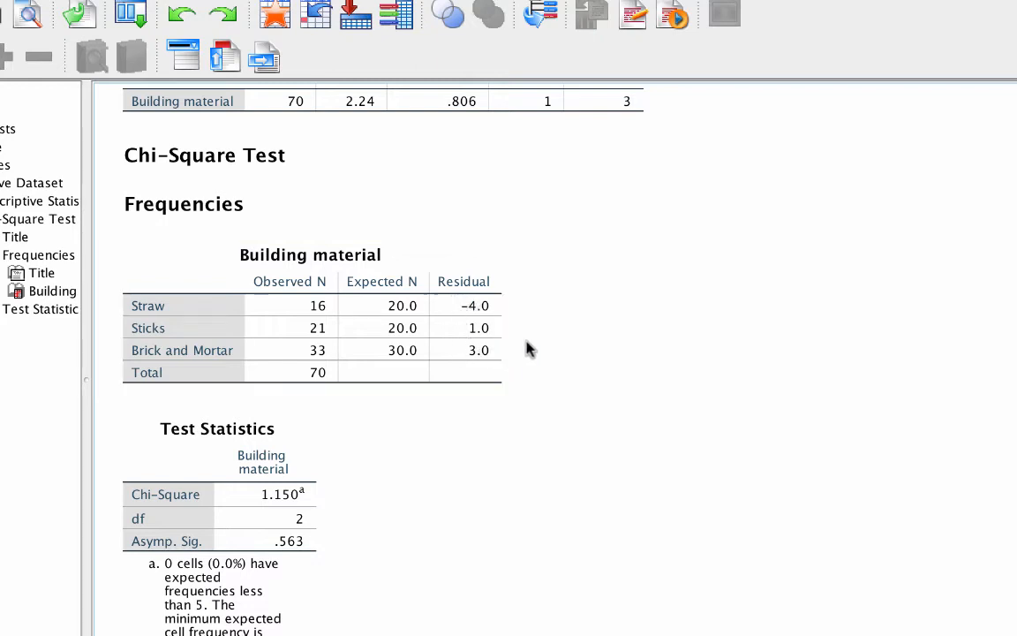
pyautogui.click(309, 336)
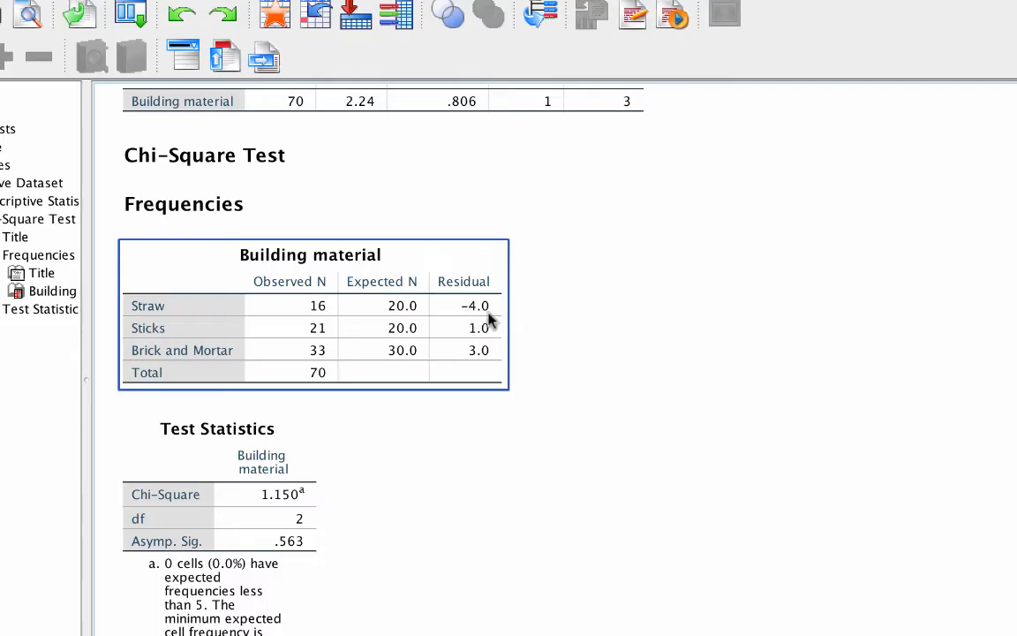
pyautogui.moveTo(178, 332)
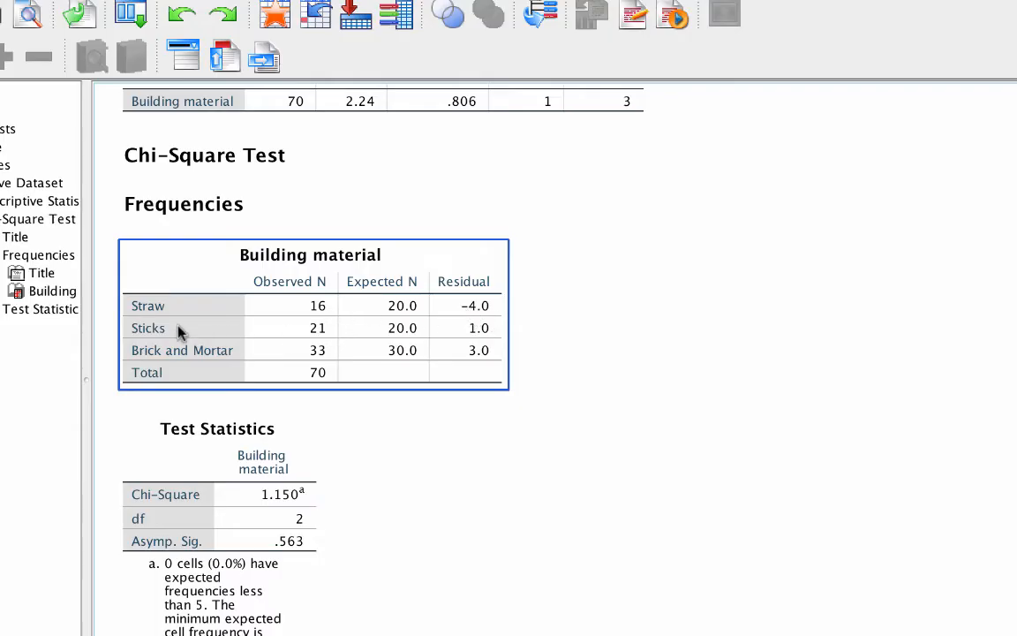
pyautogui.moveTo(487, 318)
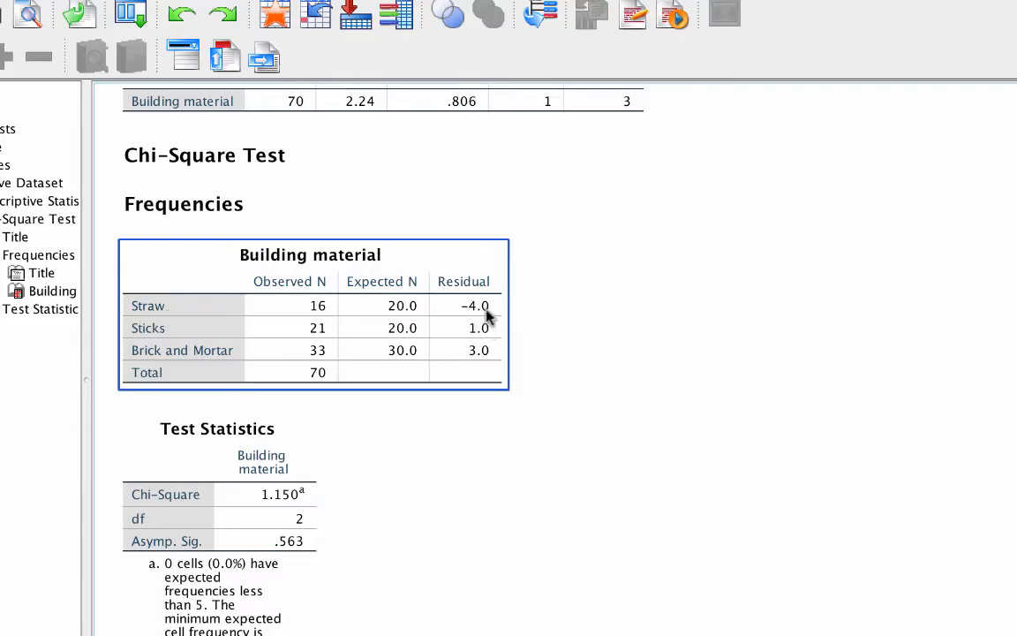
pyautogui.scroll(3)
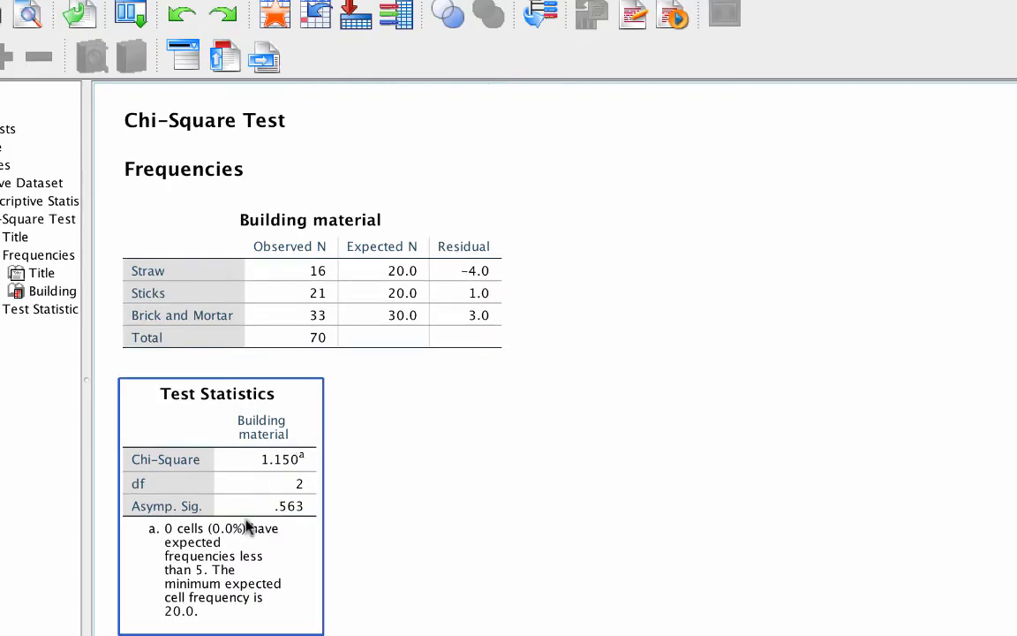
pyautogui.moveTo(300, 474)
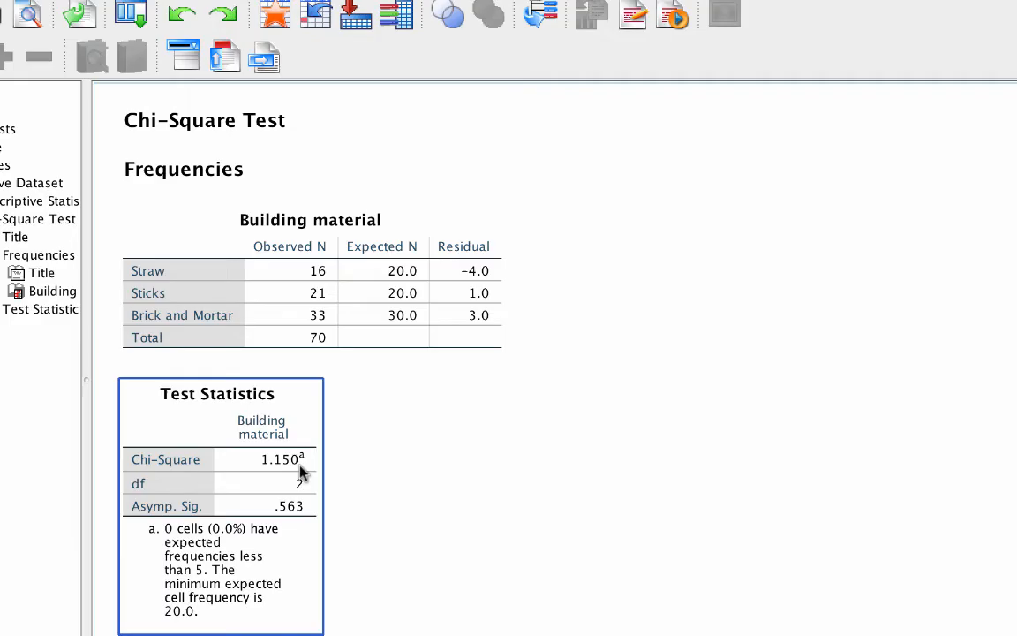
pyautogui.moveTo(279, 475)
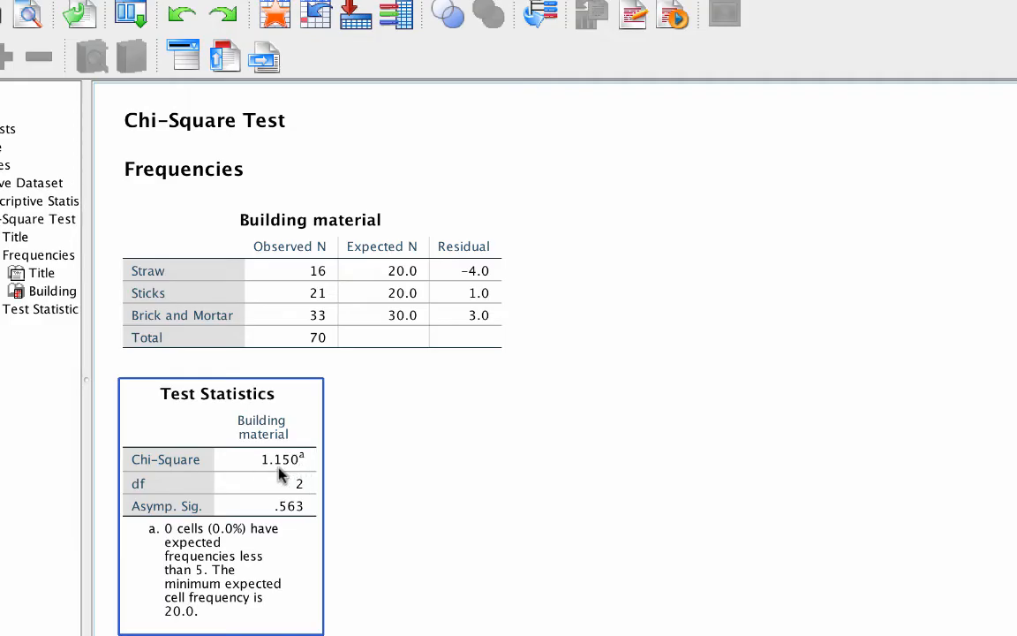
pyautogui.moveTo(279, 522)
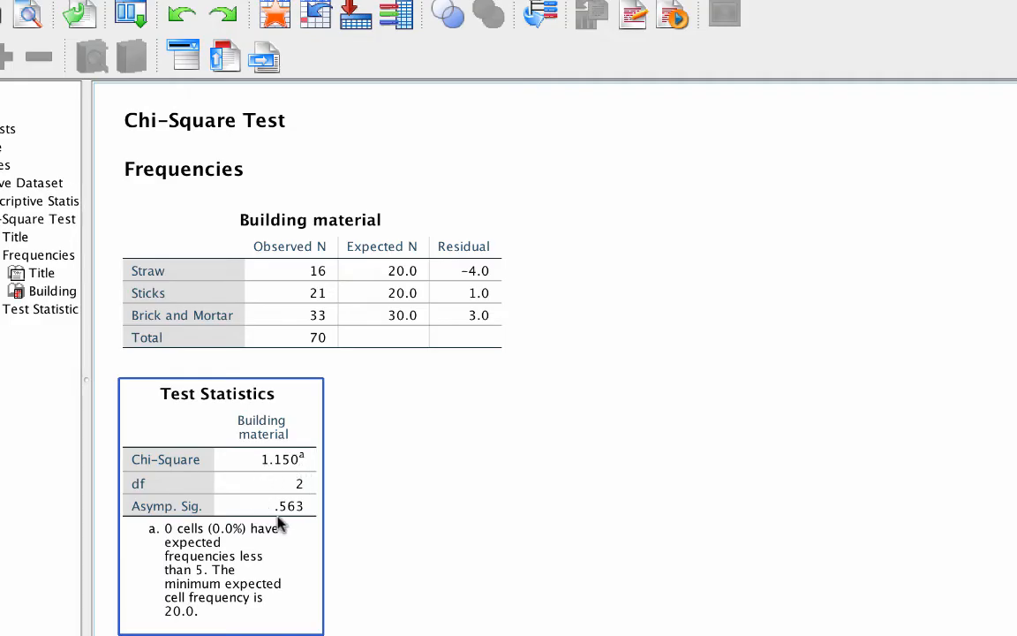
pyautogui.moveTo(286, 523)
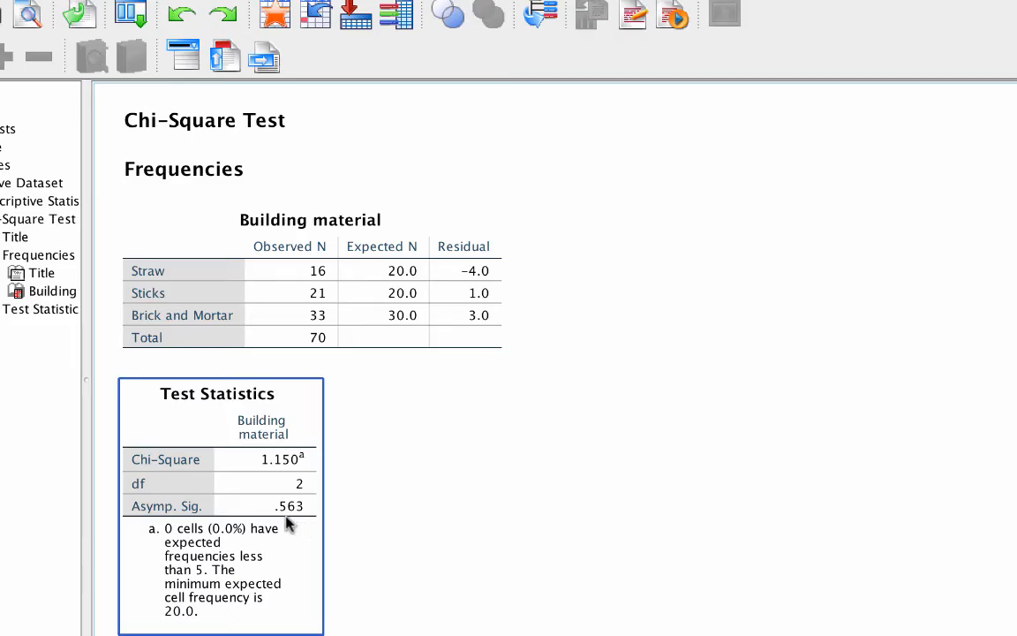
pyautogui.moveTo(311, 521)
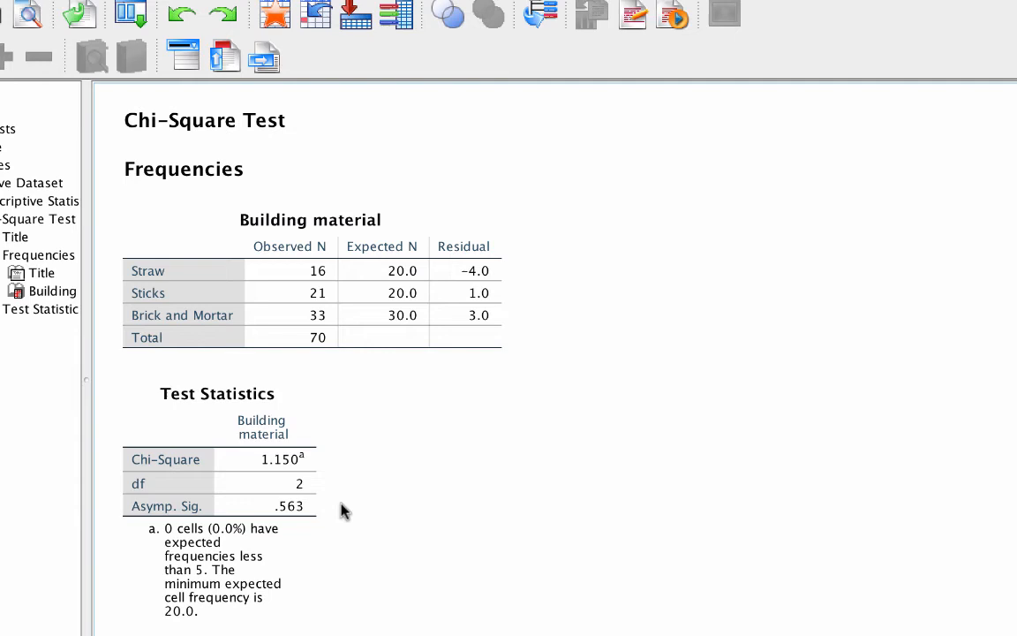
pyautogui.moveTo(334, 527)
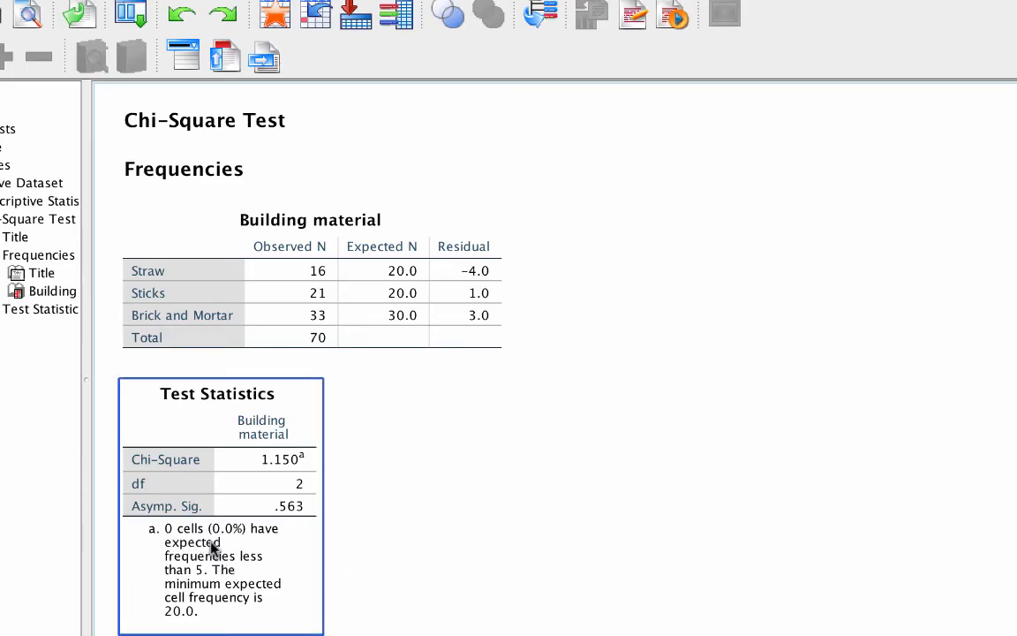
pyautogui.moveTo(203, 583)
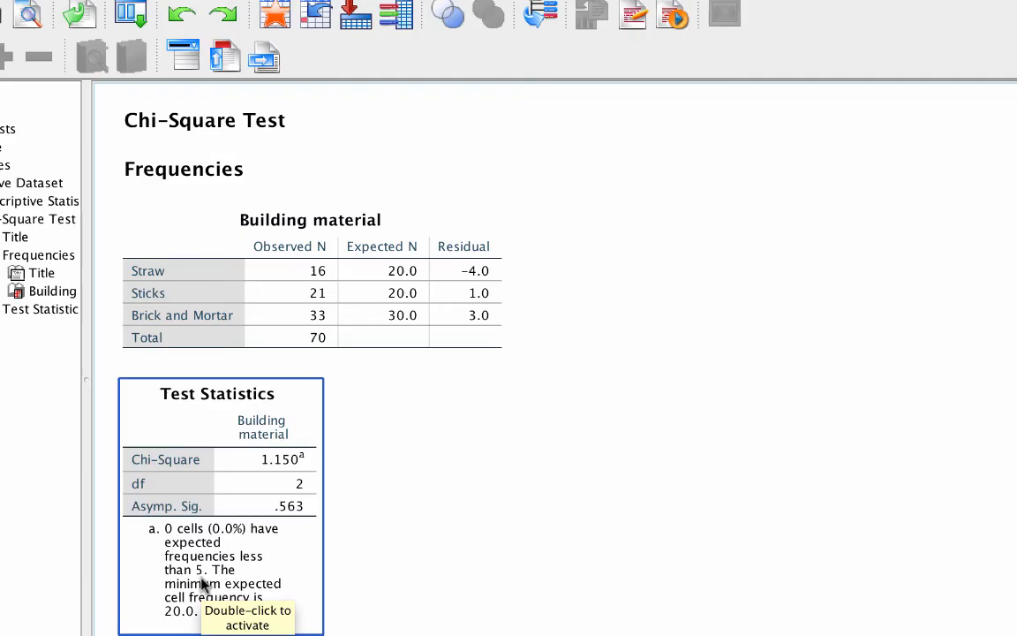